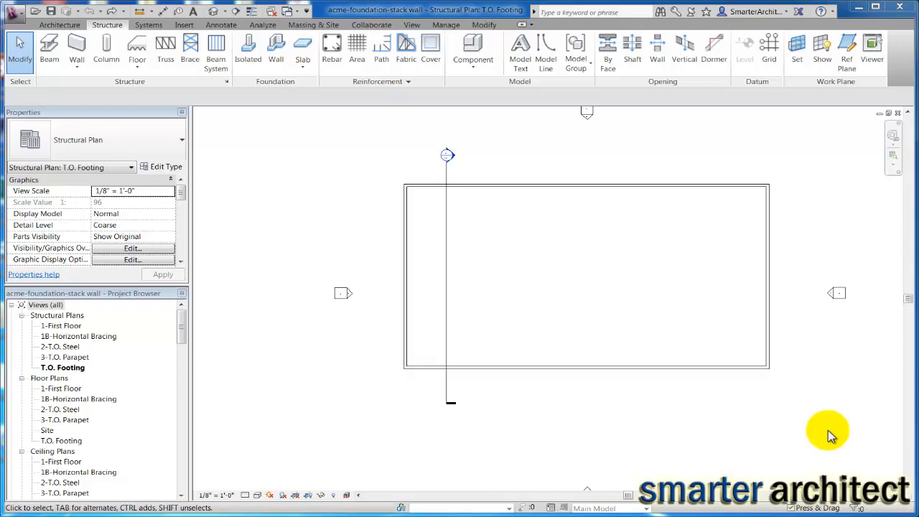
mouse_move(213, 323)
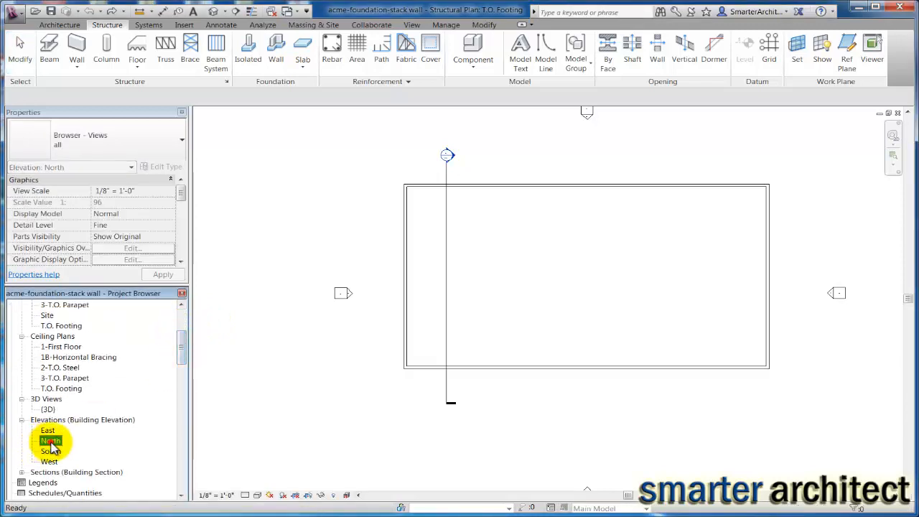
Open the North building elevation from the Project Browser to view the levels
double_click(52, 440)
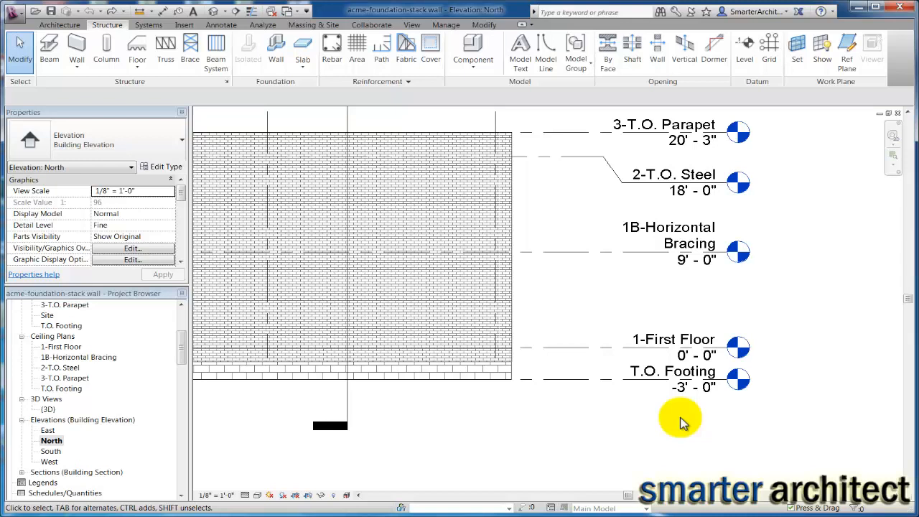
left_click(672, 370)
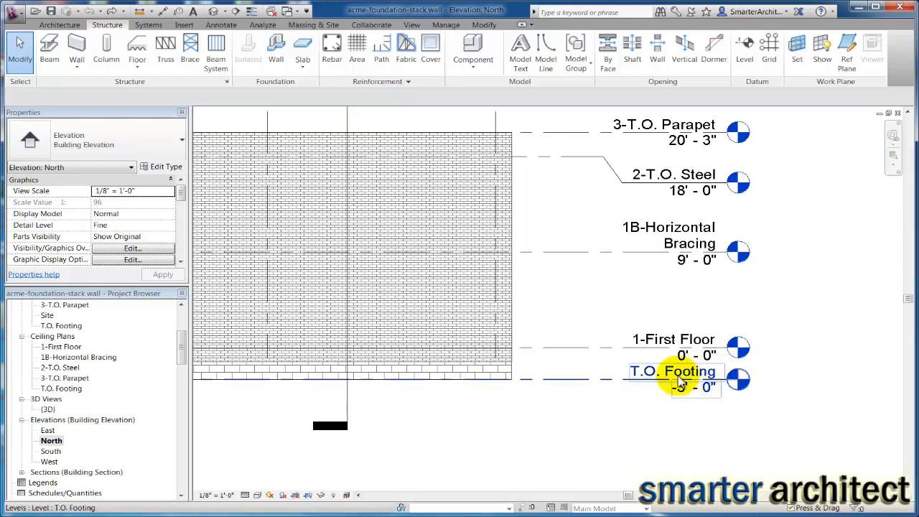
left_click(672, 370)
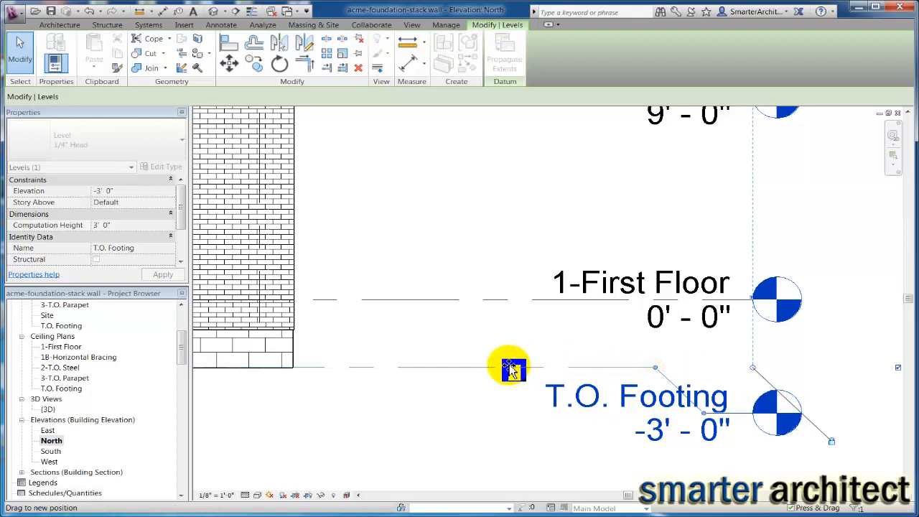
left_click_drag(510, 368, 707, 414)
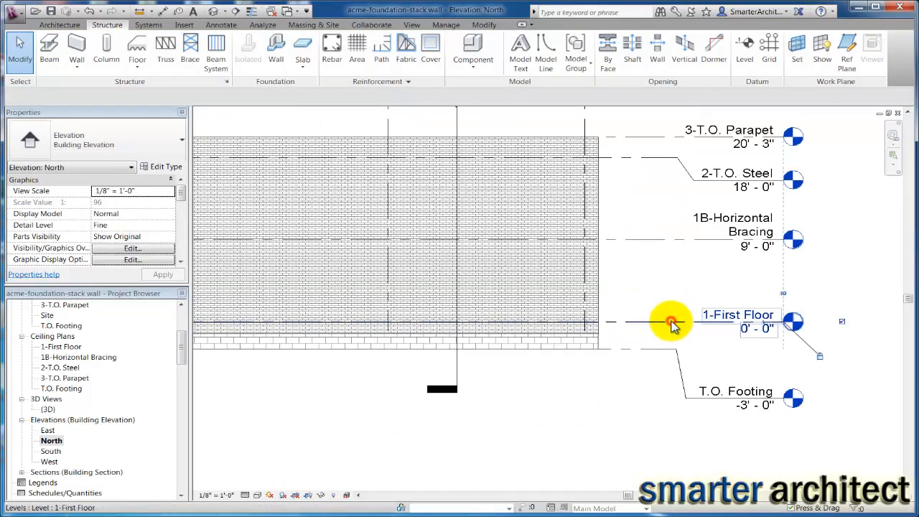
Copy the 1-First Floor level 8" downward, creating Level 6 at -0'-8"
left_click(672, 322)
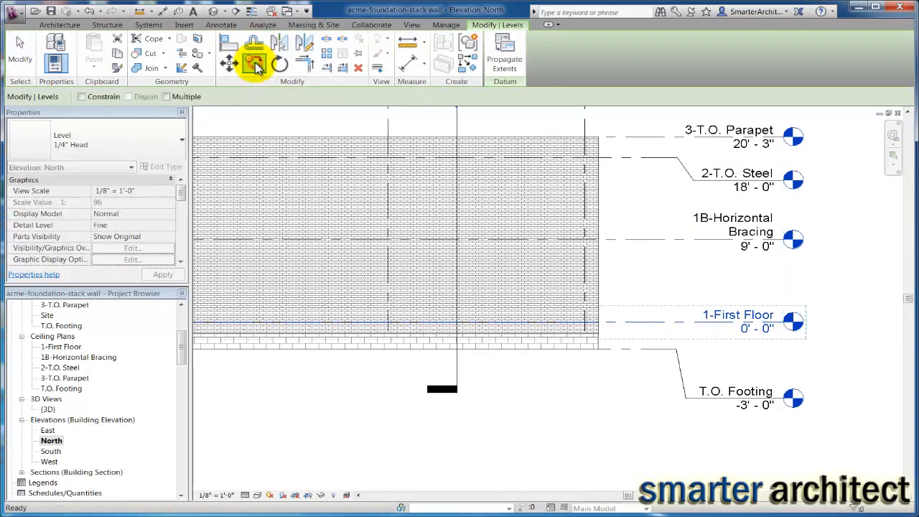
left_click(255, 63)
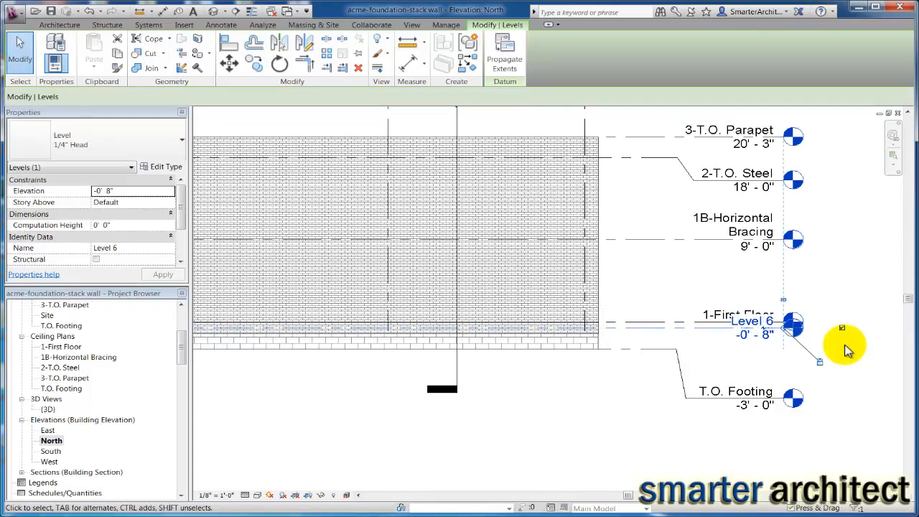
left_click(106, 25)
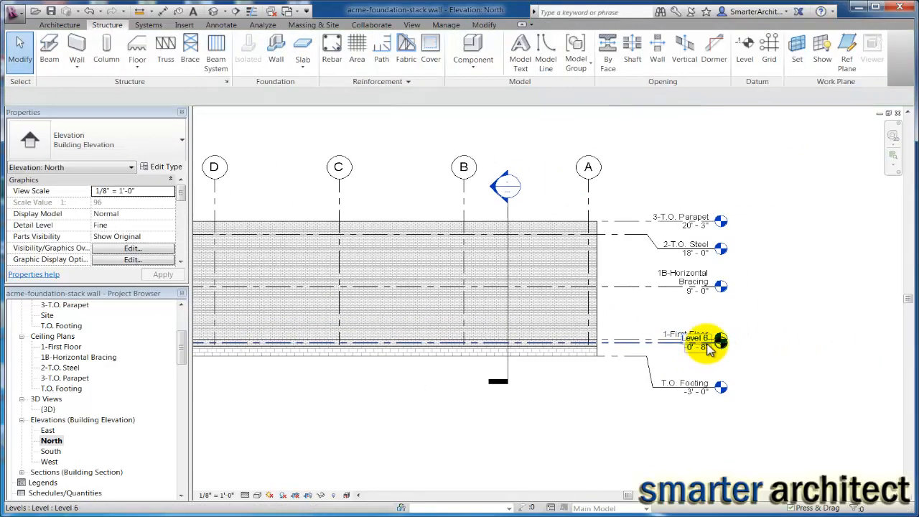
left_click(711, 341)
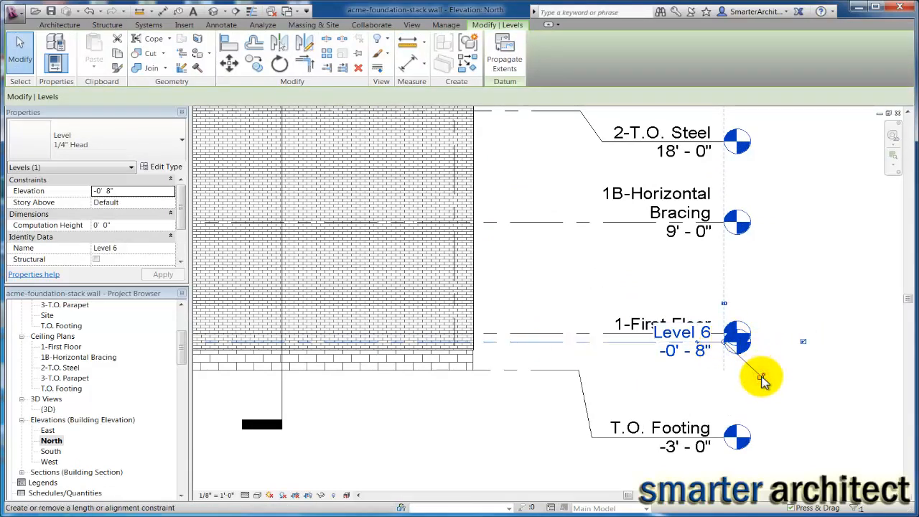
mouse_move(729, 351)
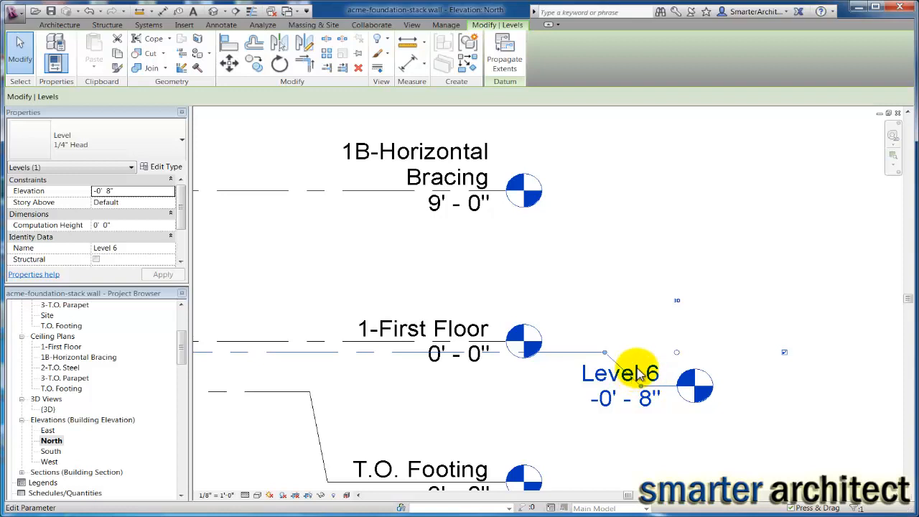
Rename Level 6 to 'T.O. Footing -Interior'
double_click(619, 373)
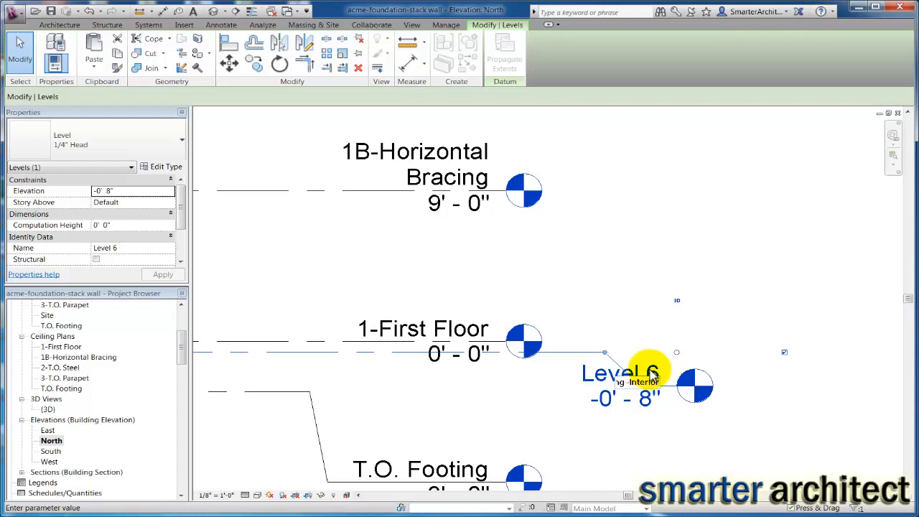
type("T.O. Footing -Interior")
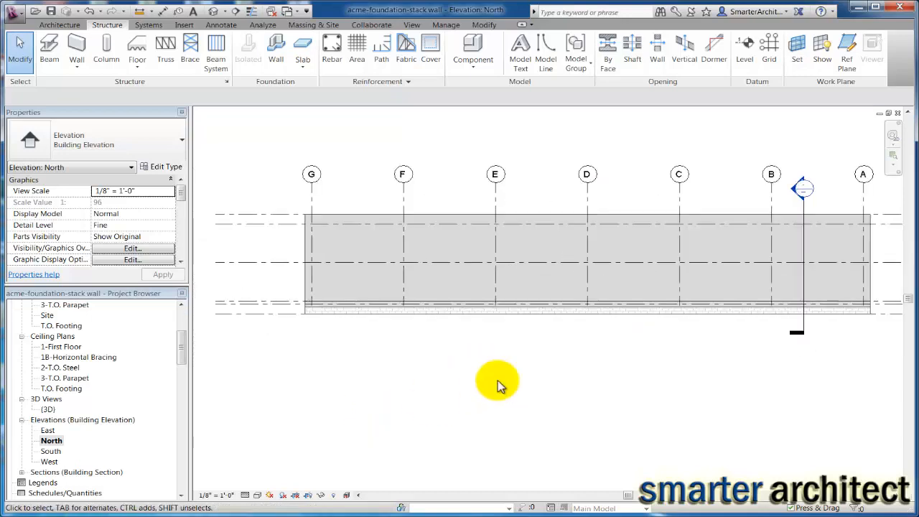
Deselect and open the East building elevation showing T.O. Footing -Interior at -0'-8"
left_click(864, 174)
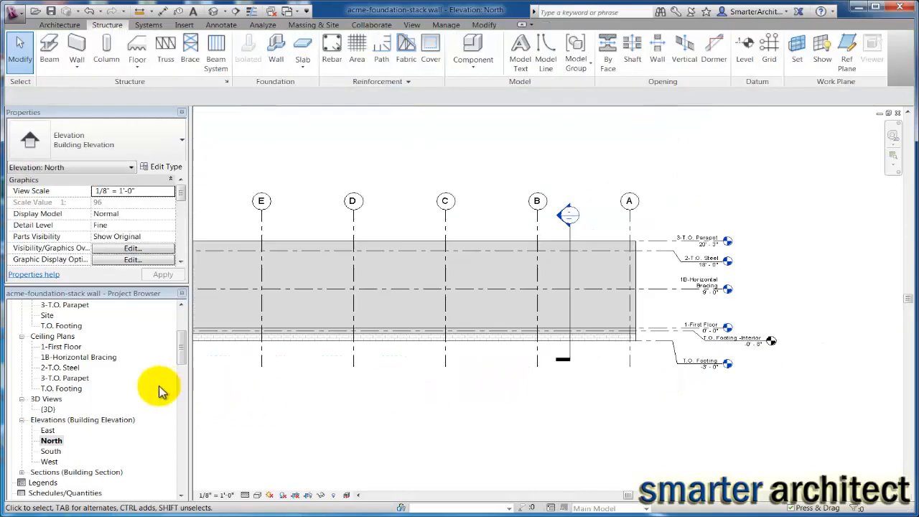
double_click(48, 431)
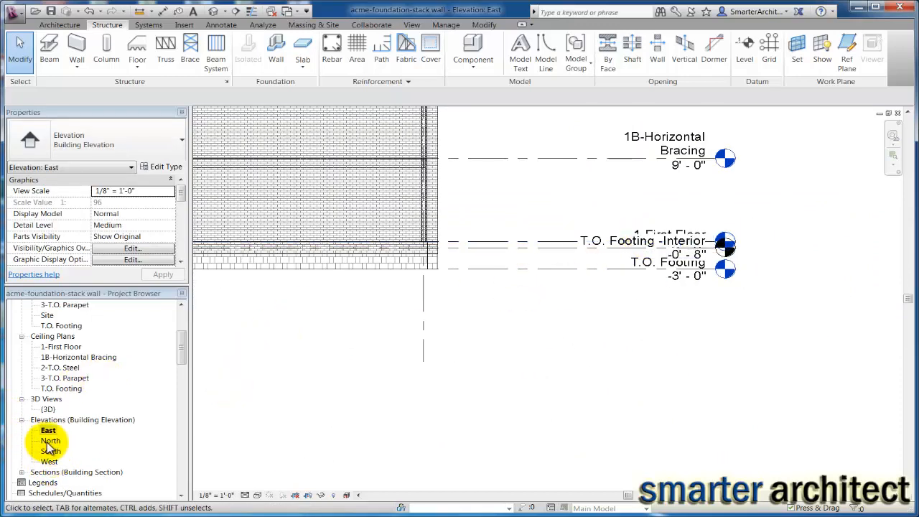
Back in the North elevation, rename the T.O. Footing level to 'T.O. Footing- Exterior'
double_click(51, 440)
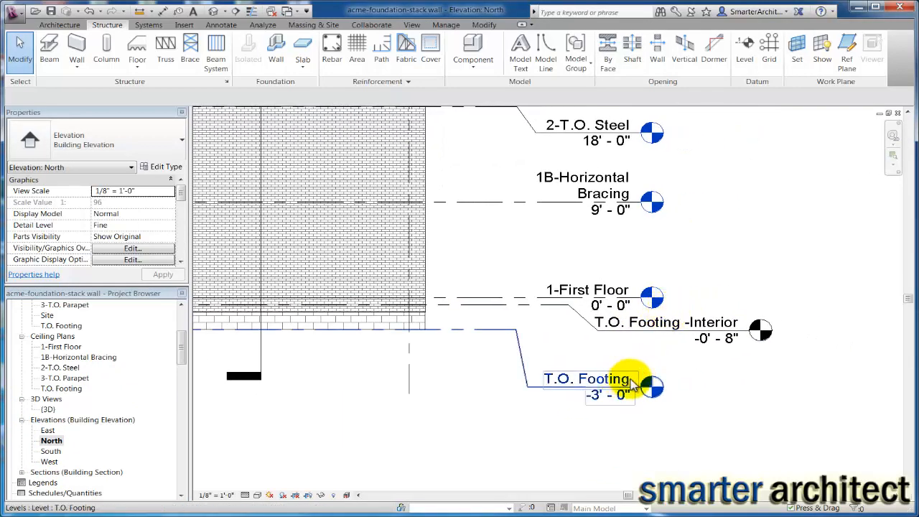
left_click(586, 379)
type("- Exterior")
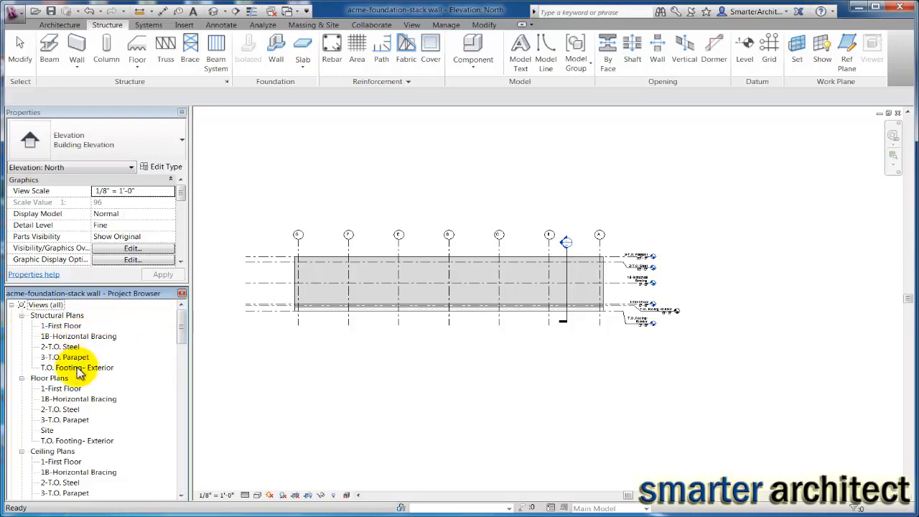
Open the T.O. Footing- Exterior structural plan and start Foundation: Isolated, prompting for a family
double_click(75, 368)
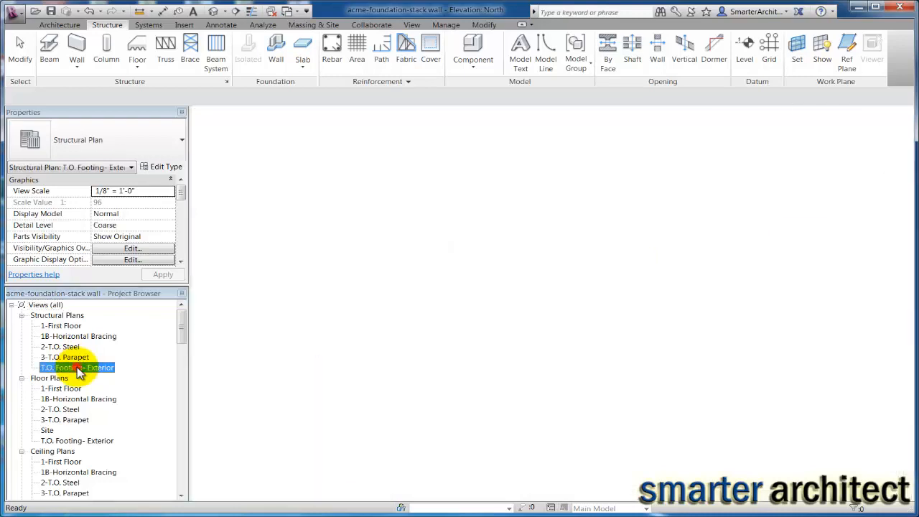
double_click(75, 368)
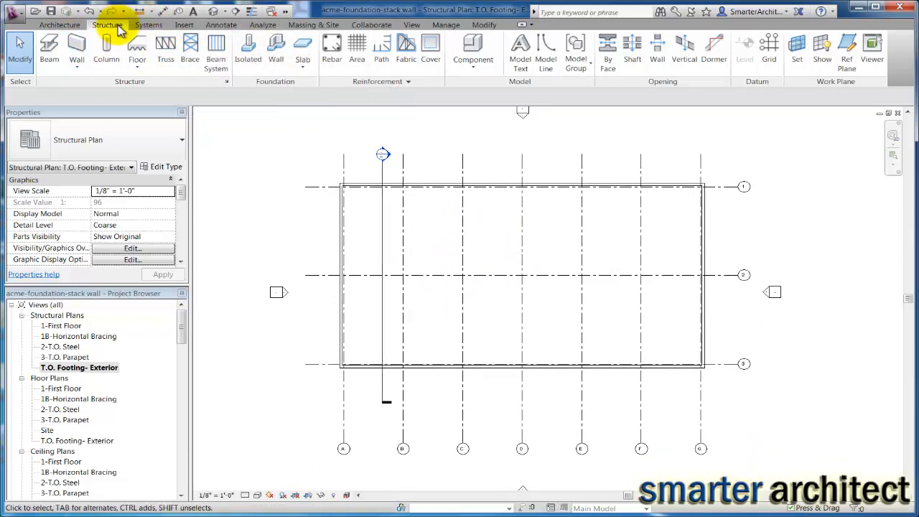
mouse_move(247, 50)
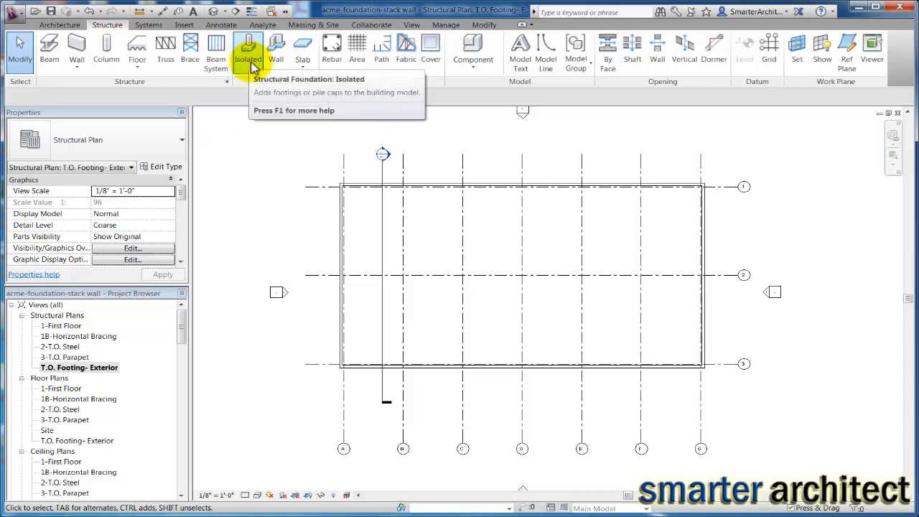
left_click(247, 51)
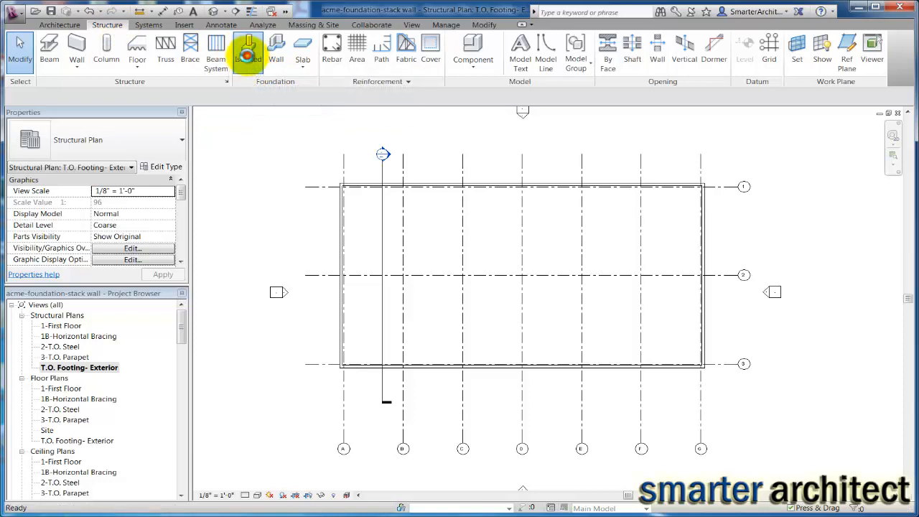
left_click(247, 50)
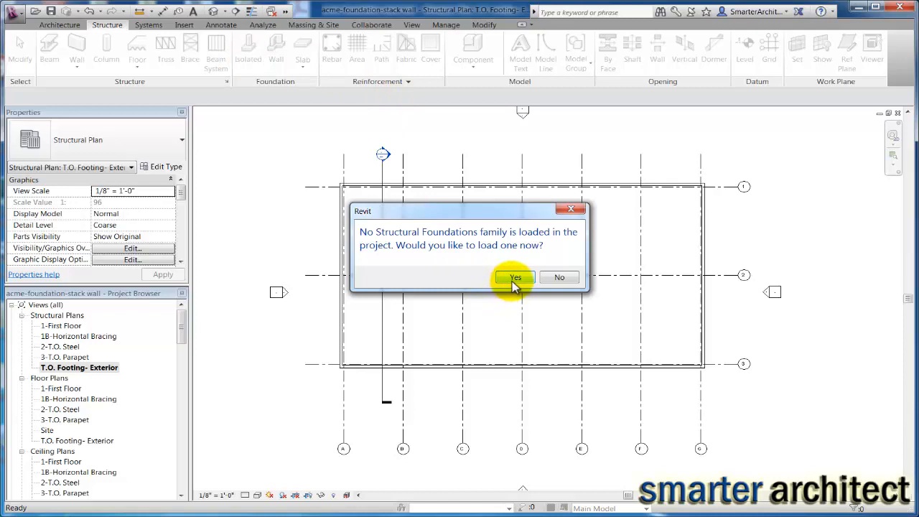
Agree to load a family, browse the Structural Foundations folder, then cancel without loading
left_click(516, 278)
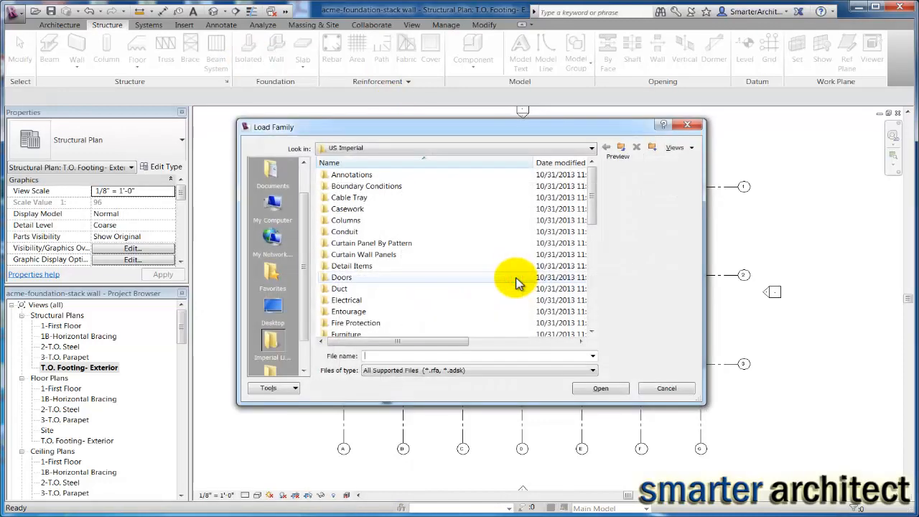
scroll("down", 3)
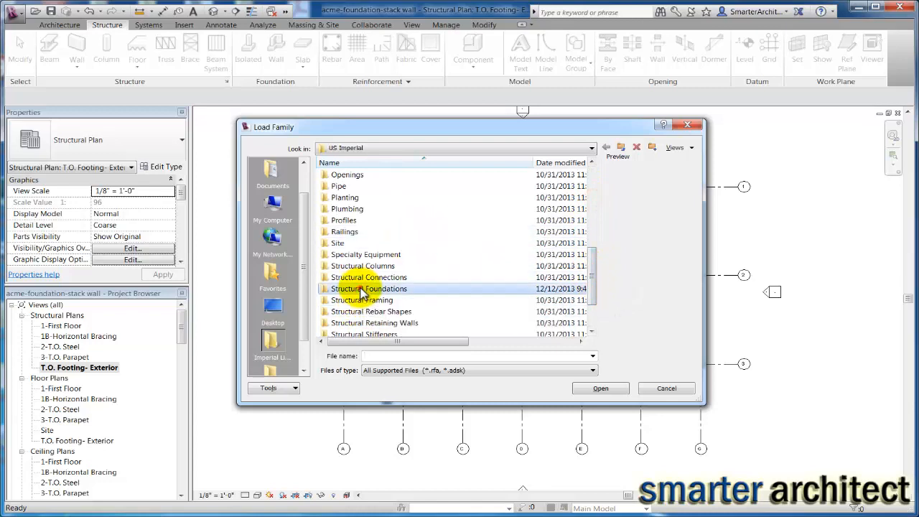
double_click(371, 287)
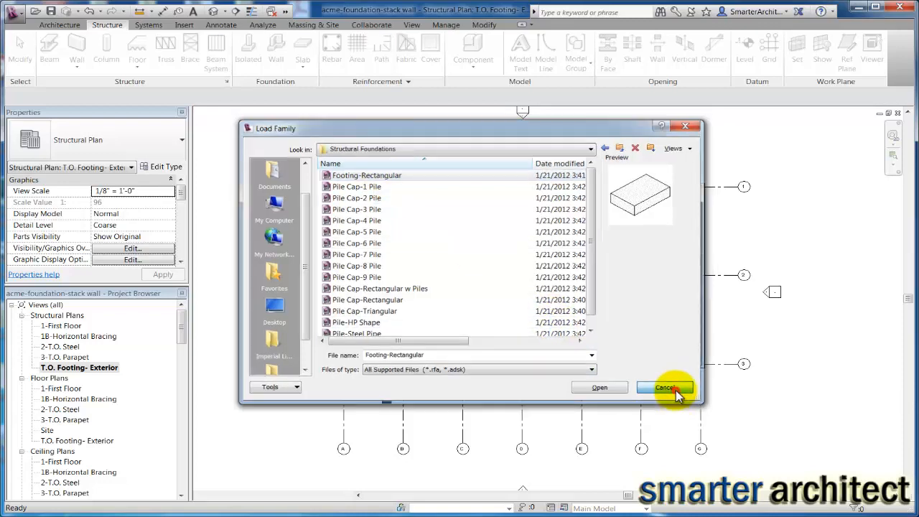
left_click(664, 387)
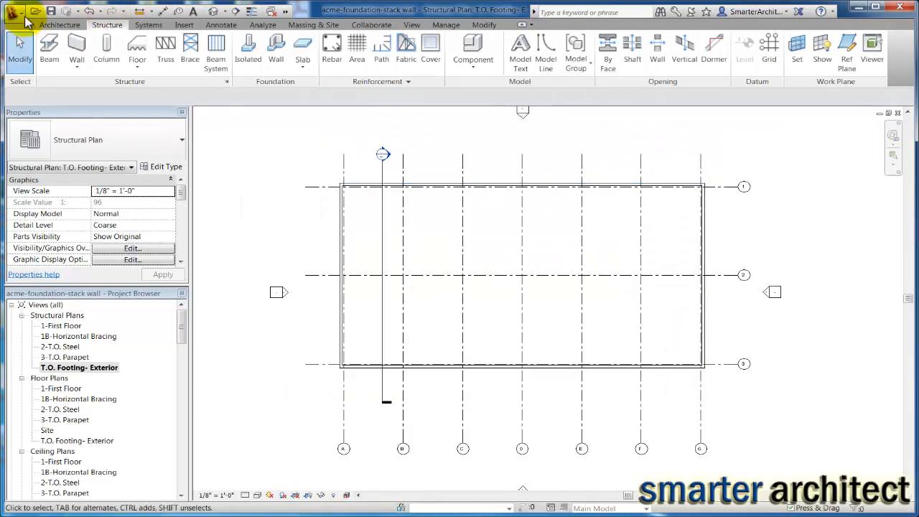
Open the Footing-Rectangular family from the Structural Foundations folder for editing
left_click(14, 11)
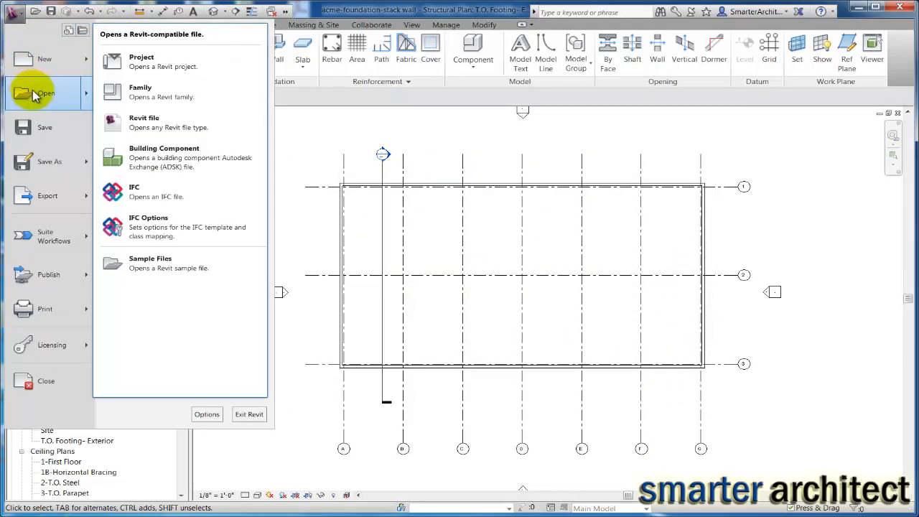
left_click(141, 92)
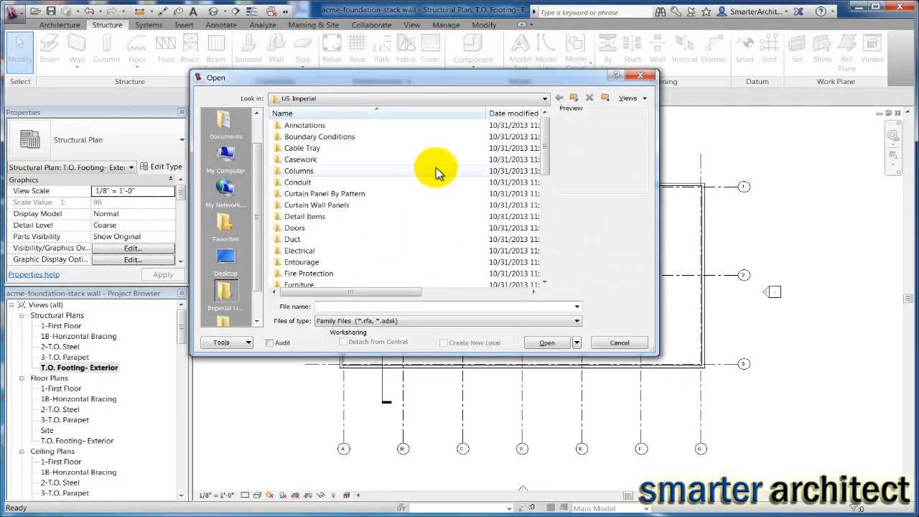
scroll("down", 3)
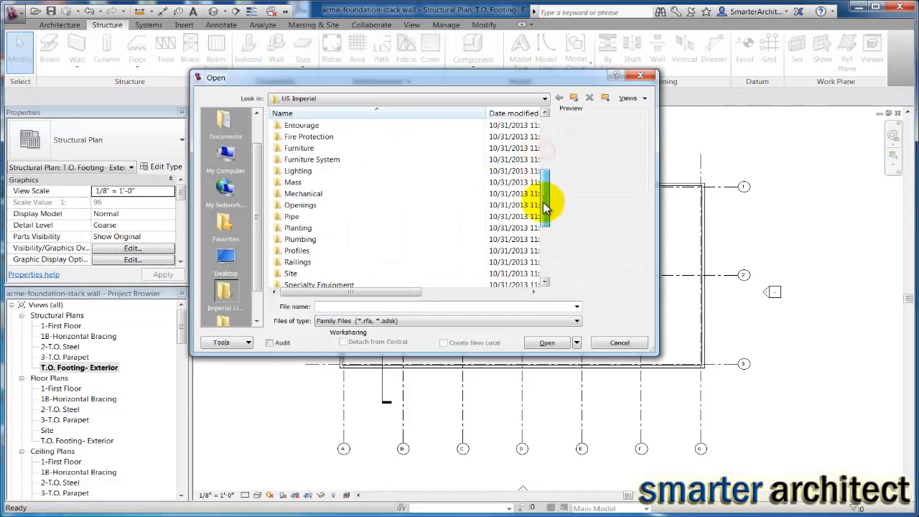
scroll("down", 3)
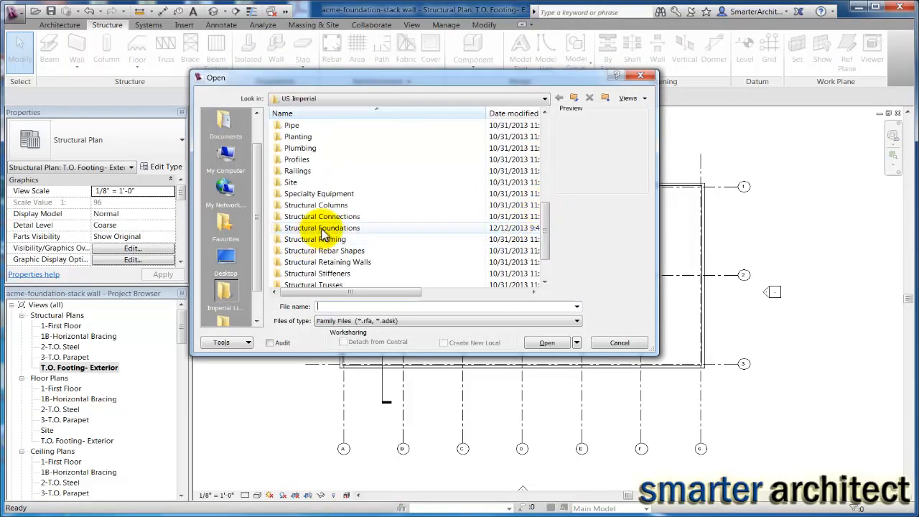
double_click(322, 227)
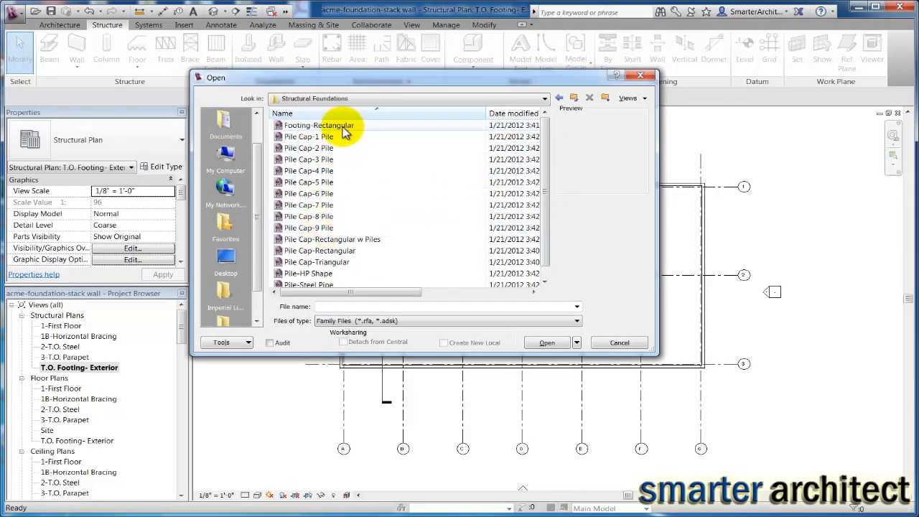
left_click(319, 125)
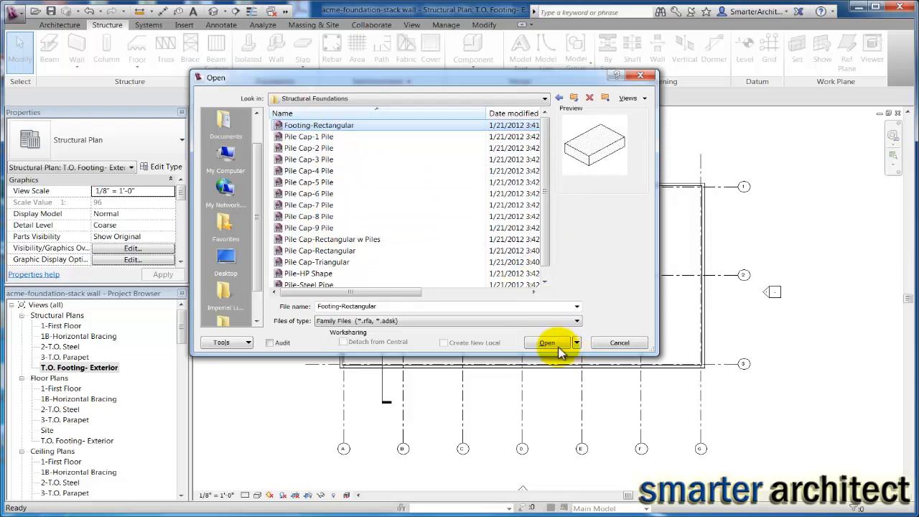
left_click(547, 342)
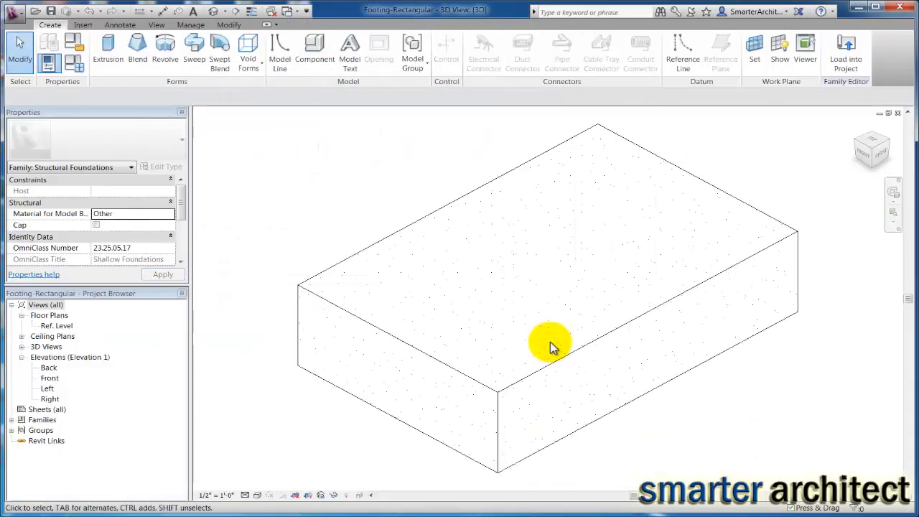
mouse_move(20, 20)
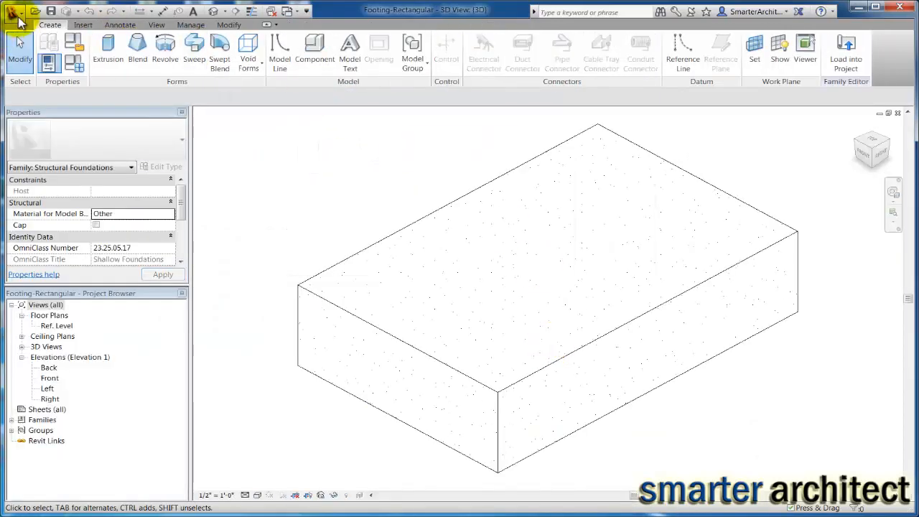
Save the footing as a new family named Pad-Foundation in the structural foundations folder
left_click(16, 13)
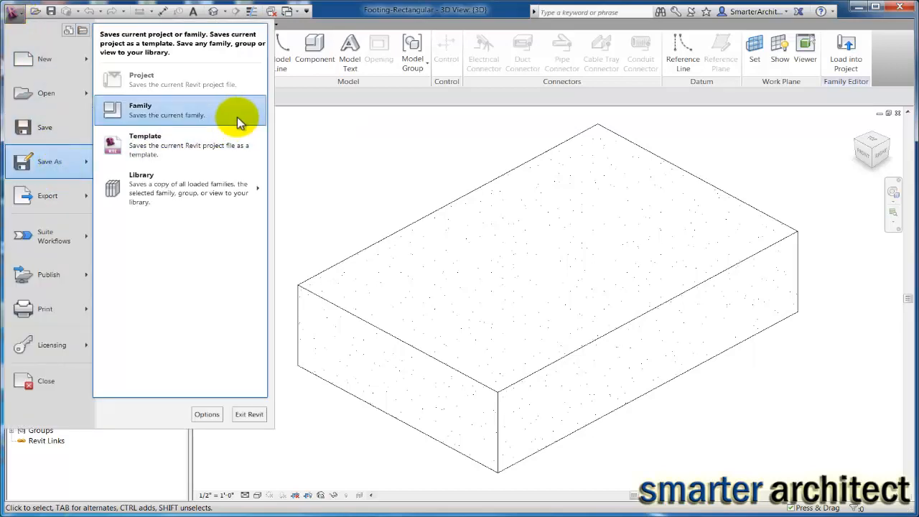
left_click(141, 110)
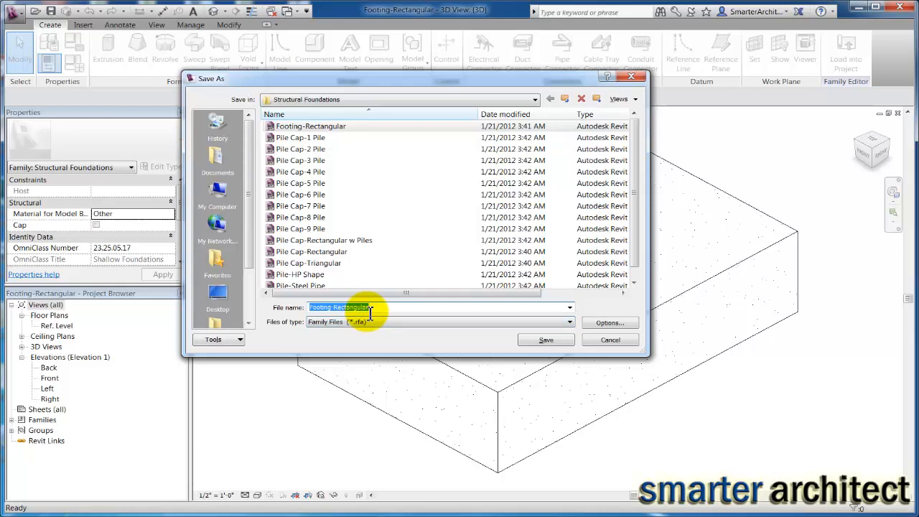
type("Pad-Foundation-dimensions.txt")
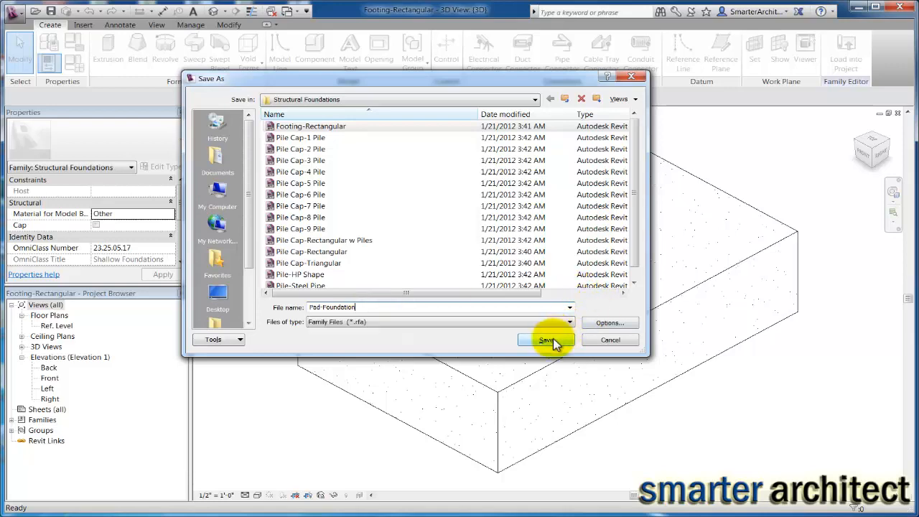
left_click(546, 339)
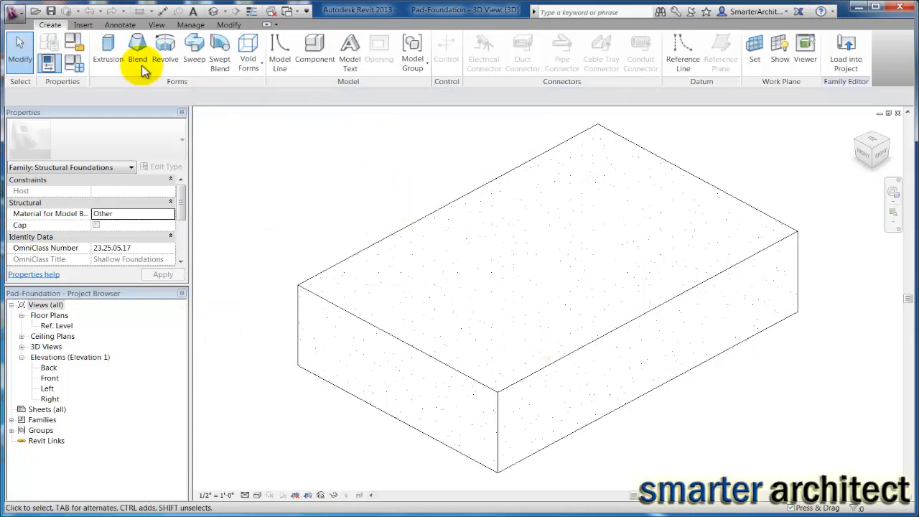
Save the Pad-Foundation family again and return to the project with the Properties palette restored
left_click(13, 11)
type("Pier-Foundation")
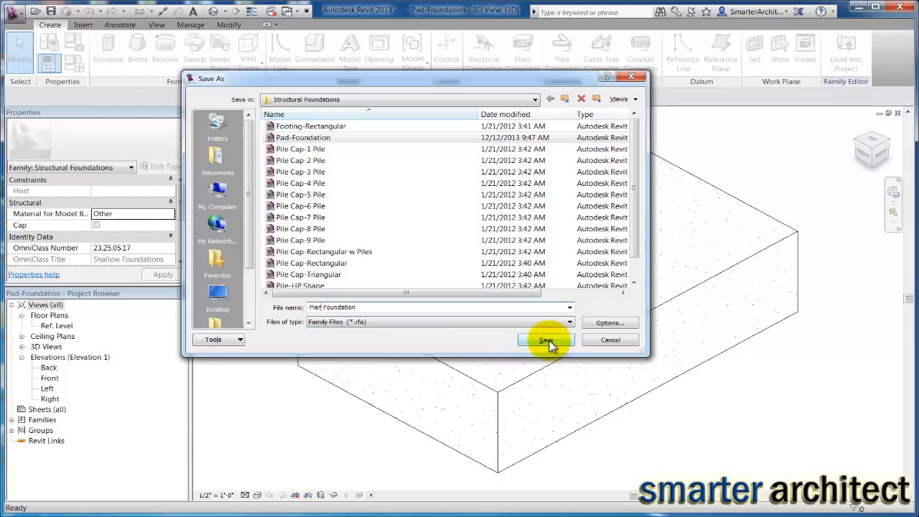
left_click(546, 339)
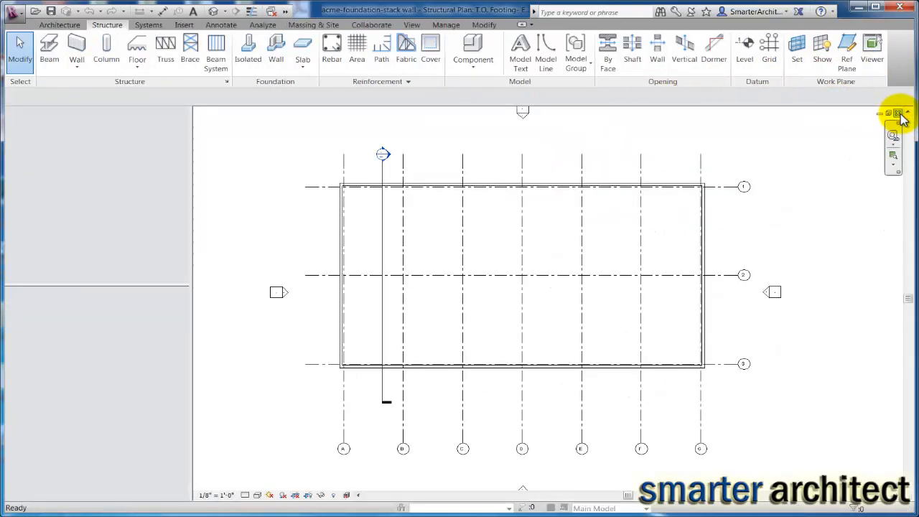
left_click(899, 115)
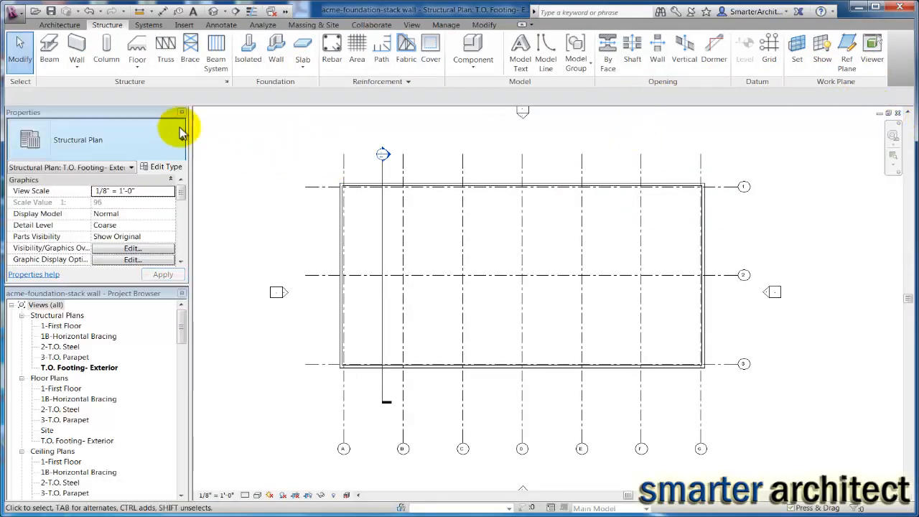
mouse_move(241, 92)
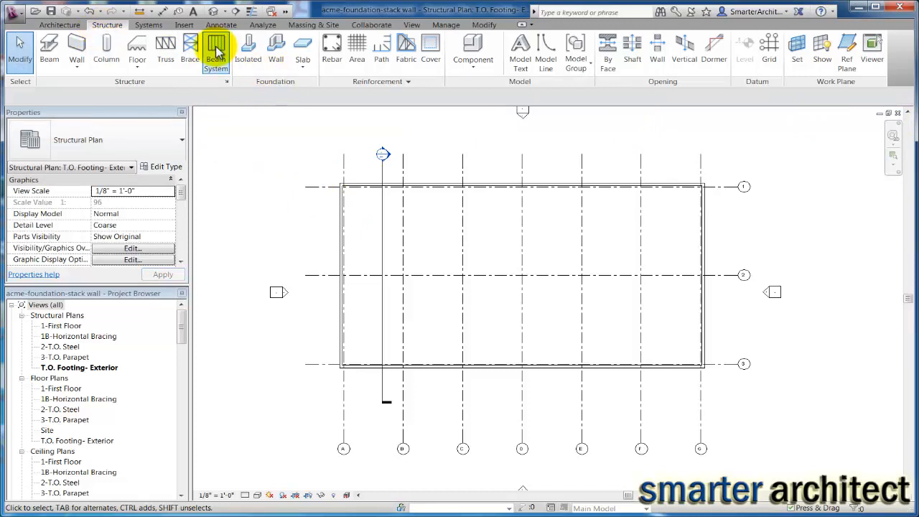
Load the Pad-Foundation family from the Structural Foundations folder via the Isolated tool
left_click(247, 51)
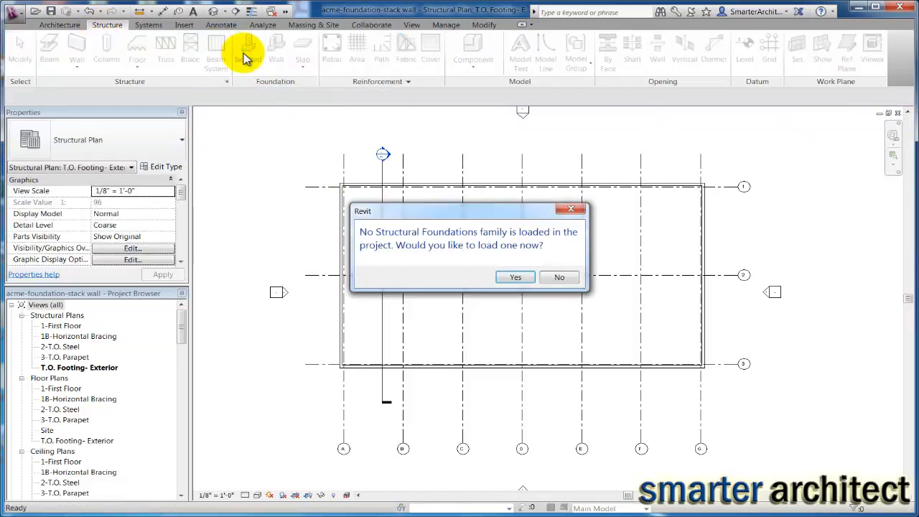
left_click(514, 277)
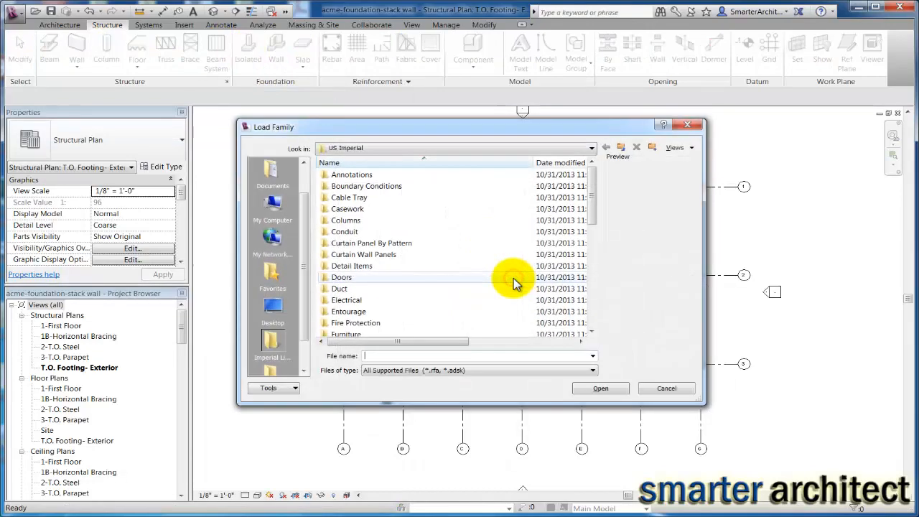
scroll("down", 3)
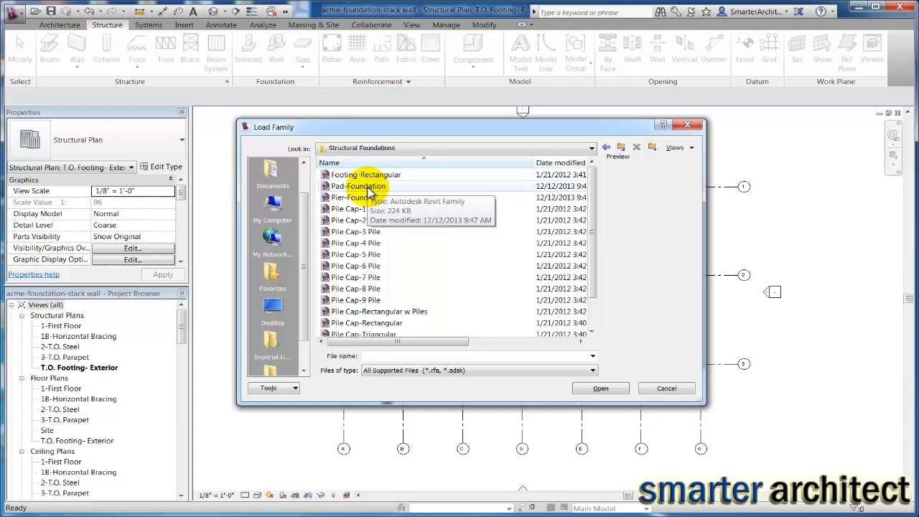
left_click(357, 187)
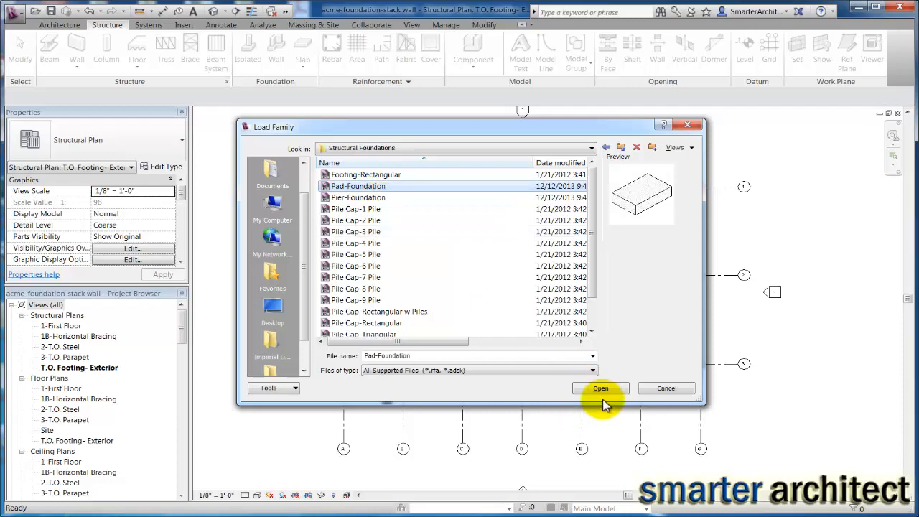
left_click(600, 388)
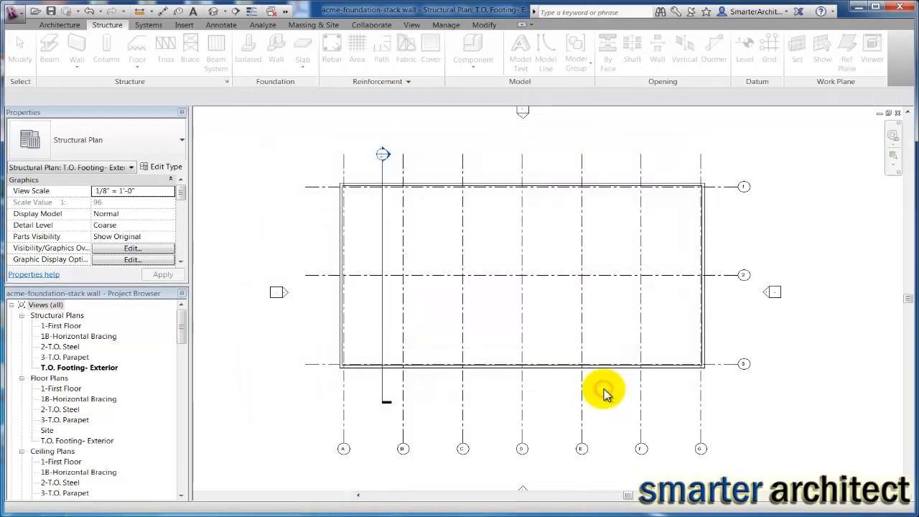
Duplicate the 72" x 48" x 18" footing type as a new type named 4'-8" x 4'-8" x 1'-0"
left_click(248, 50)
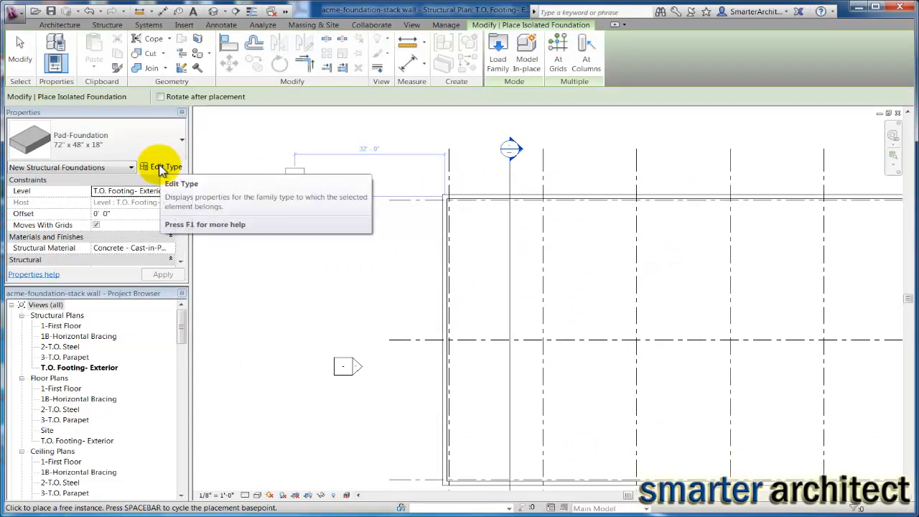
mouse_move(166, 166)
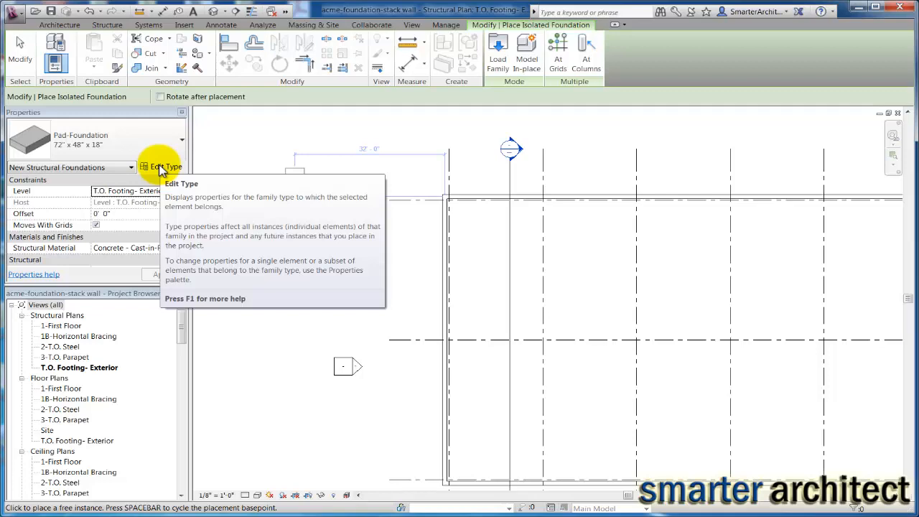
left_click(161, 166)
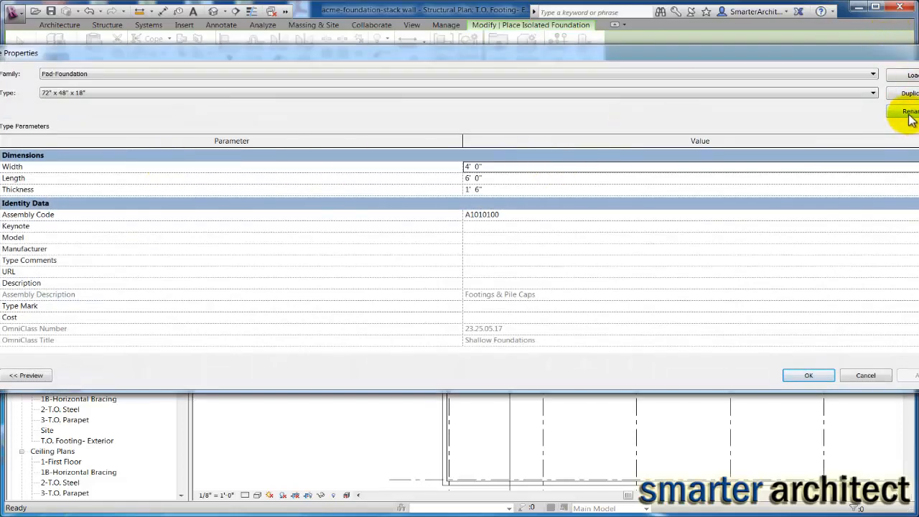
left_click(910, 112)
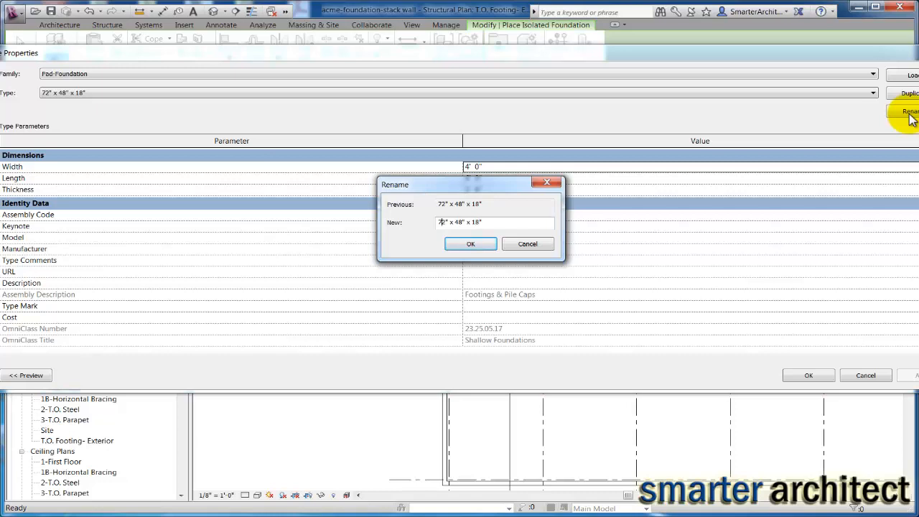
key("Backspace")
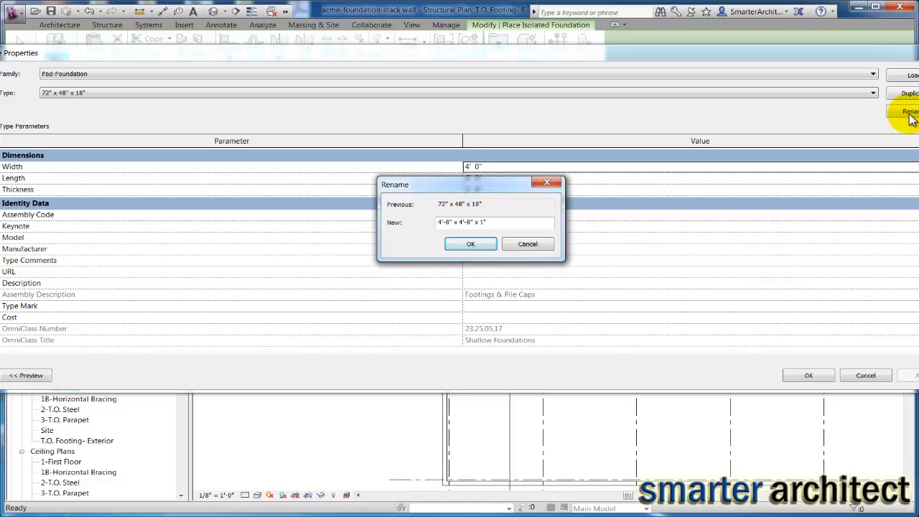
type("0\"")
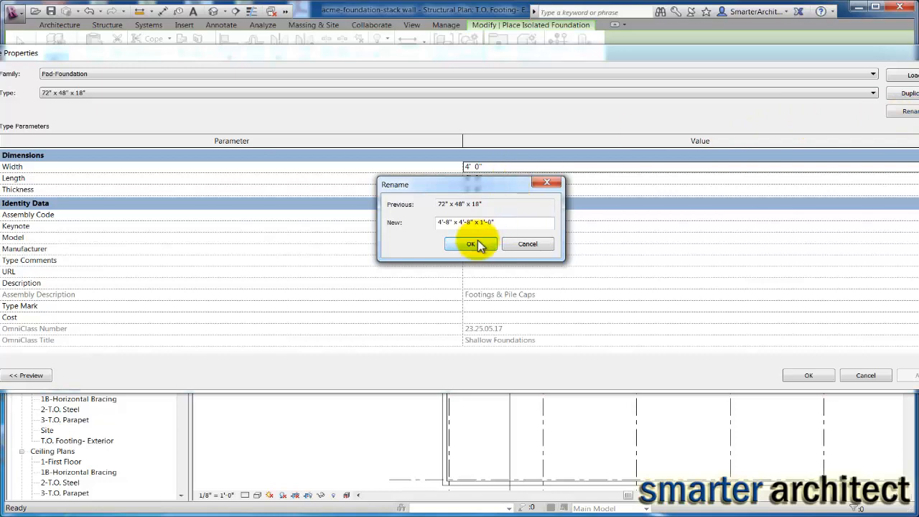
left_click(471, 244)
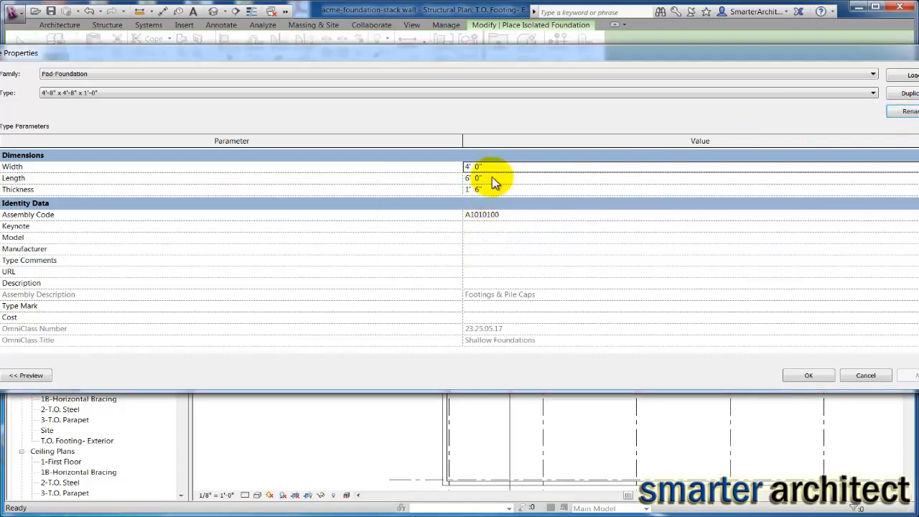
Set the new type's width and length to 4'-8" and thickness to 1'-0", then accept it
left_click(473, 166)
type("4 8")
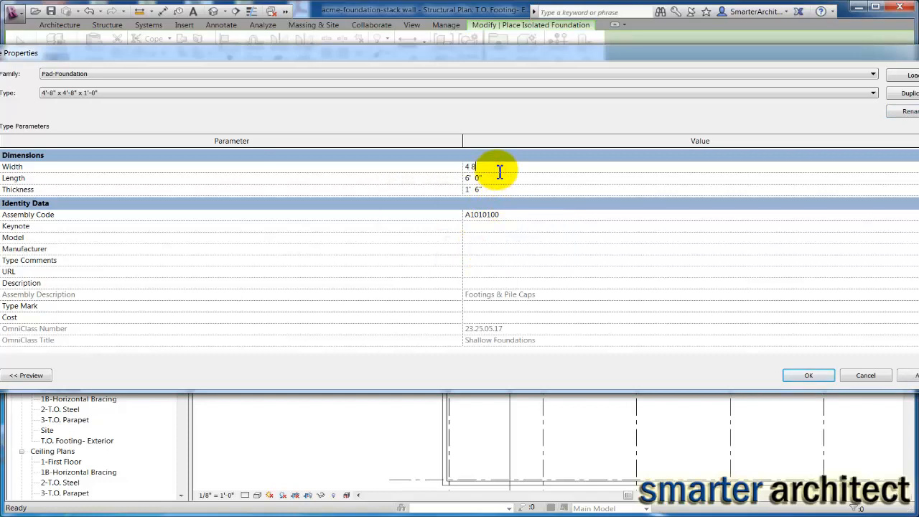
left_click(474, 178)
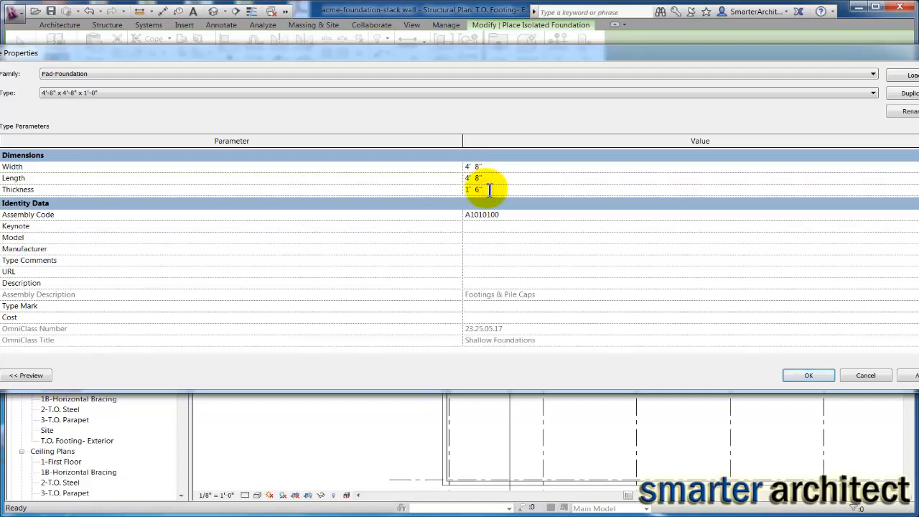
type("1' 0\"")
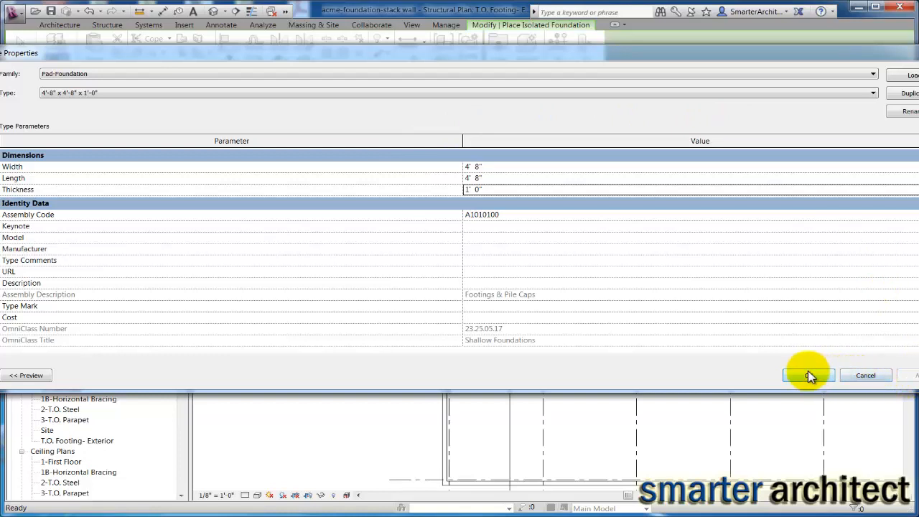
left_click(809, 375)
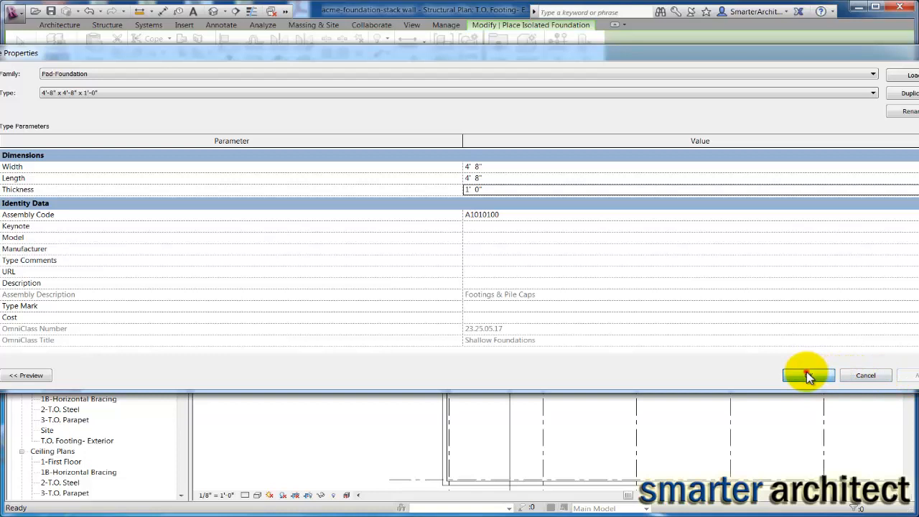
left_click(810, 374)
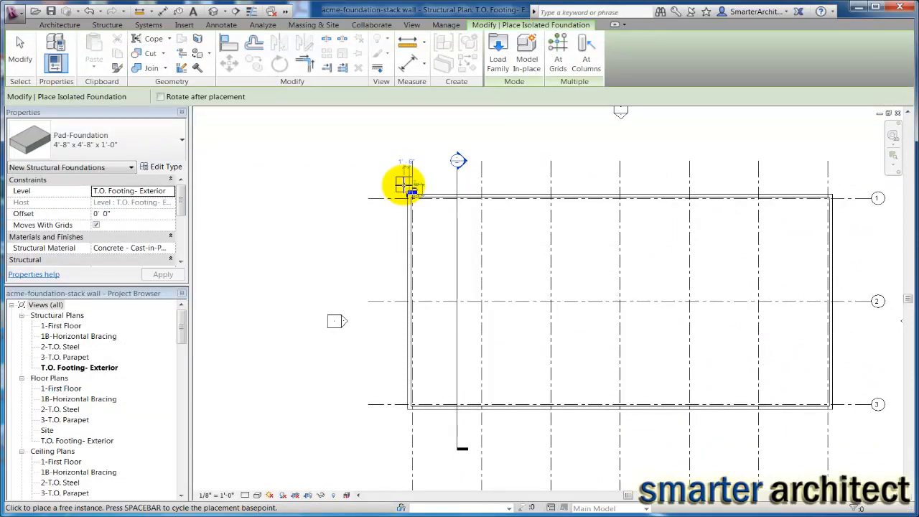
mouse_move(411, 198)
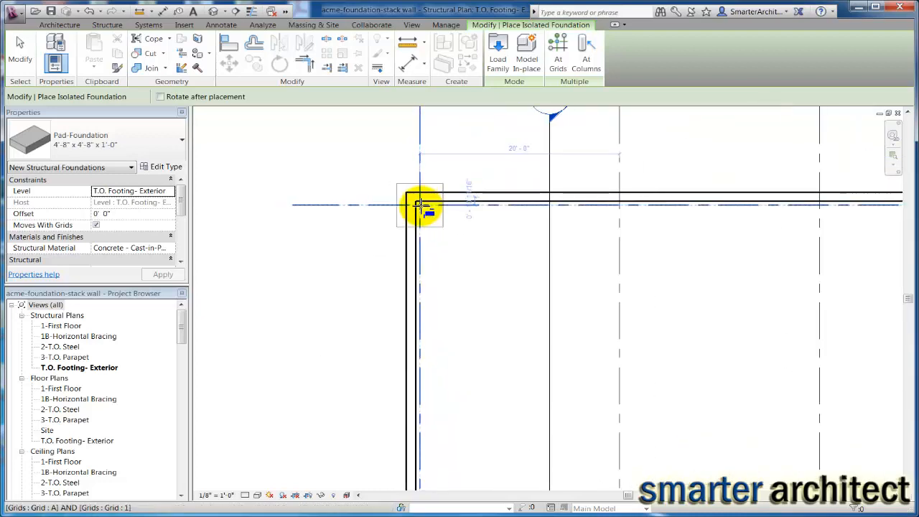
mouse_move(419, 204)
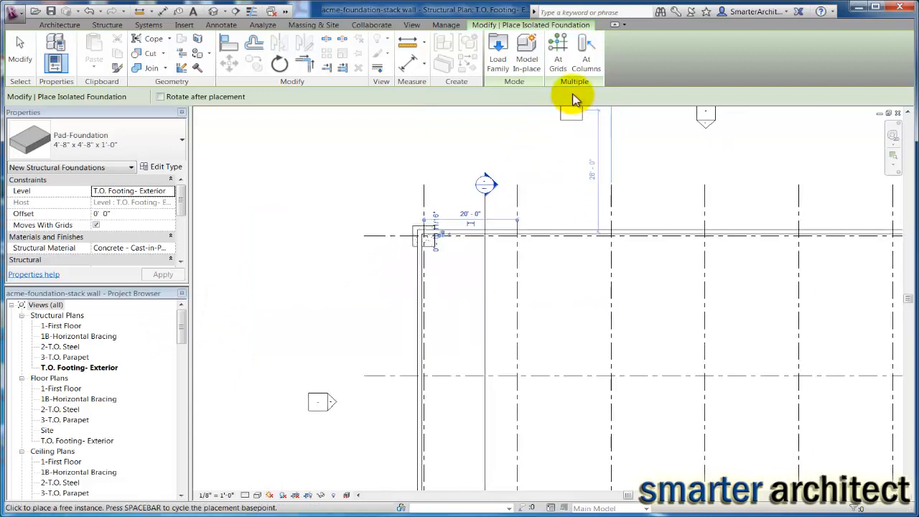
mouse_move(558, 50)
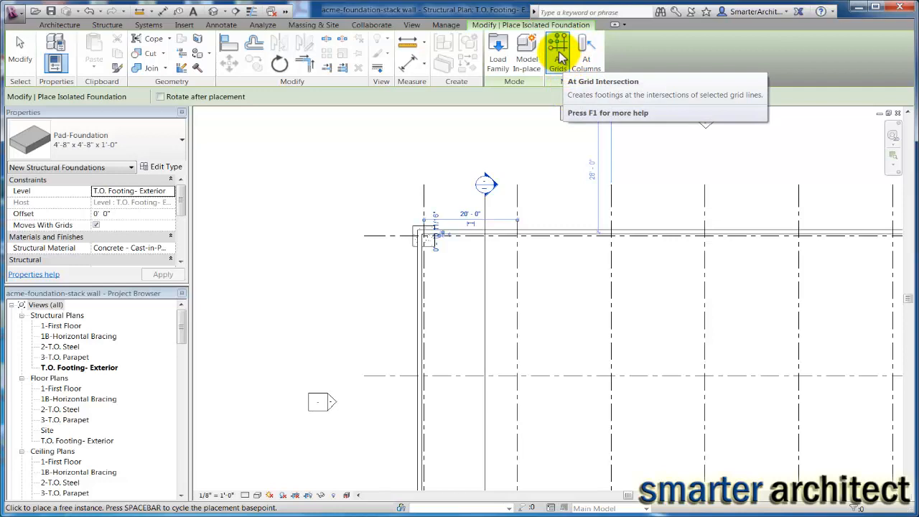
Place pad footings at all selected grid intersections using At Grids and finish placement
left_click(557, 50)
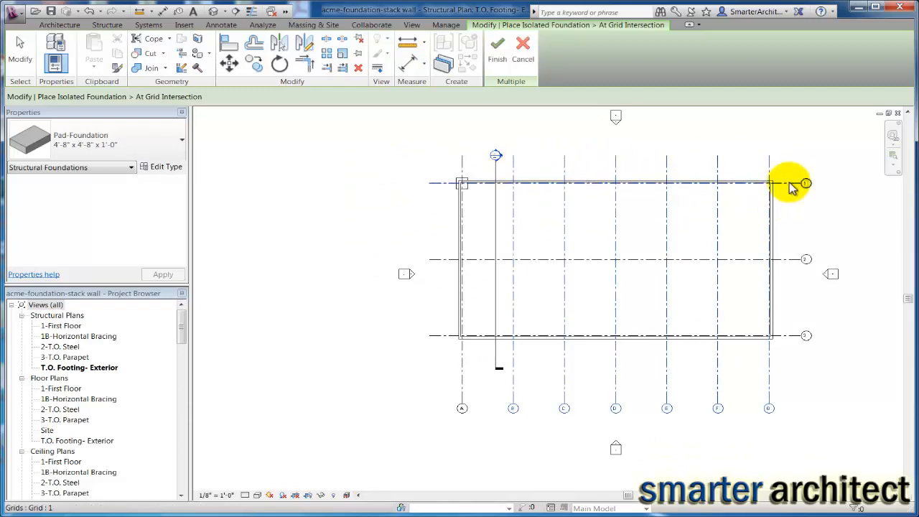
mouse_move(790, 185)
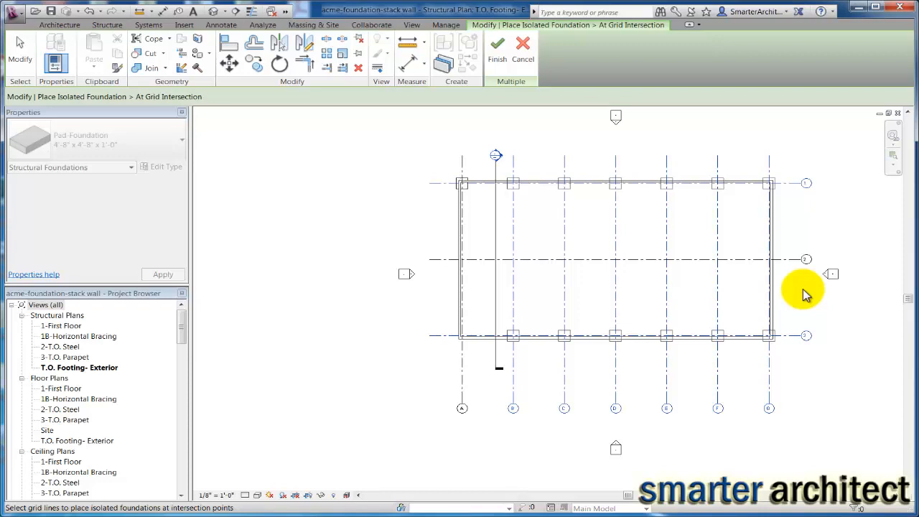
mouse_move(77, 173)
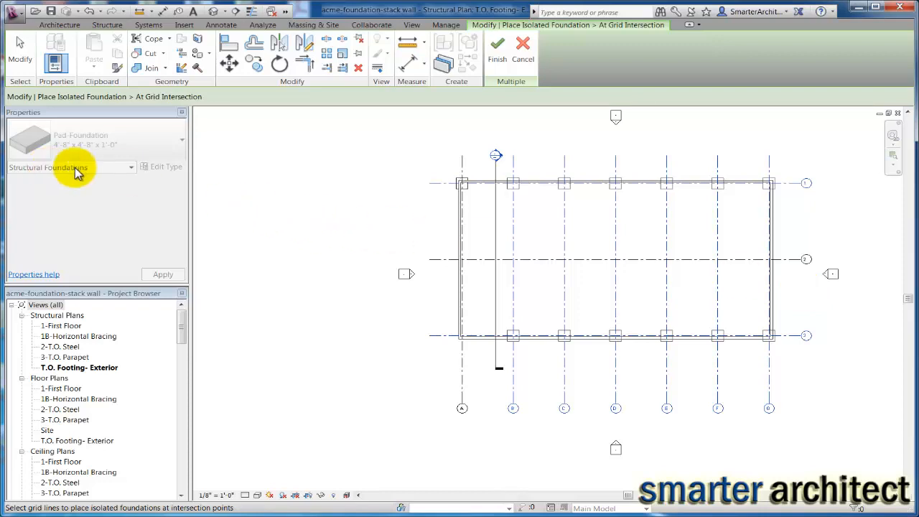
mouse_move(97, 160)
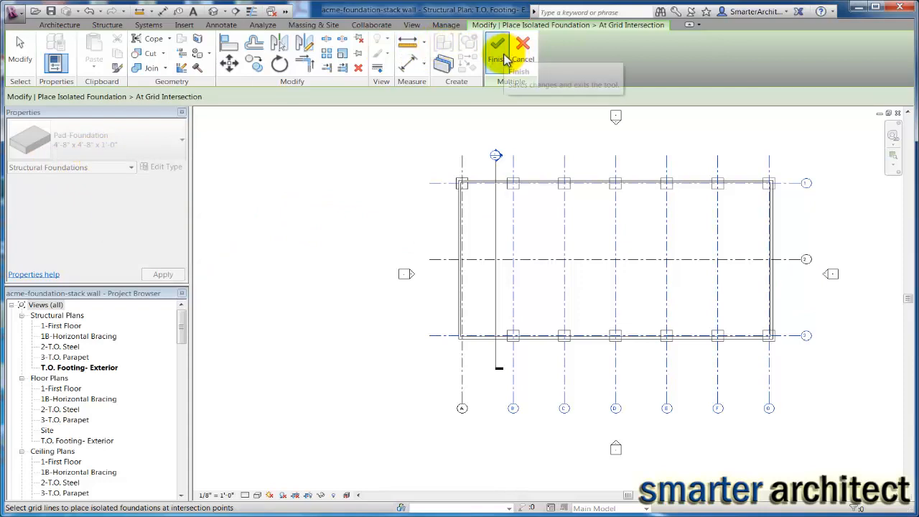
left_click(497, 55)
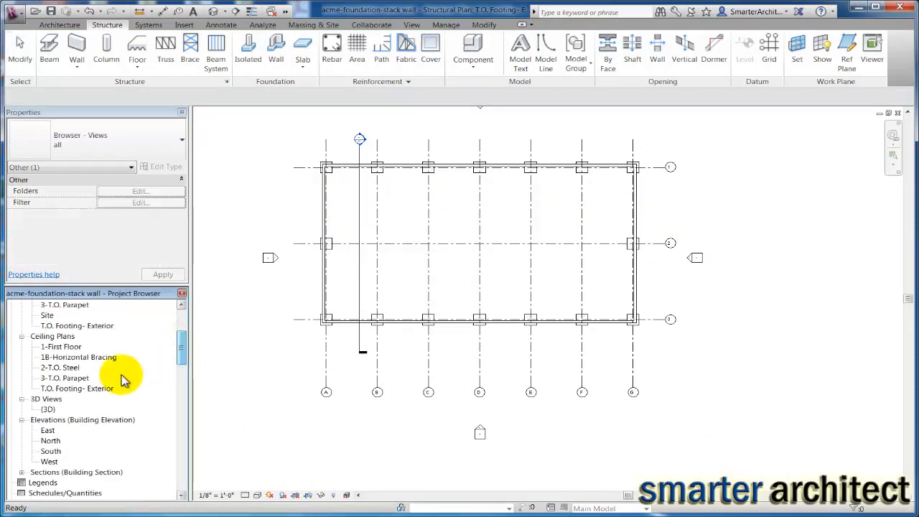
double_click(49, 410)
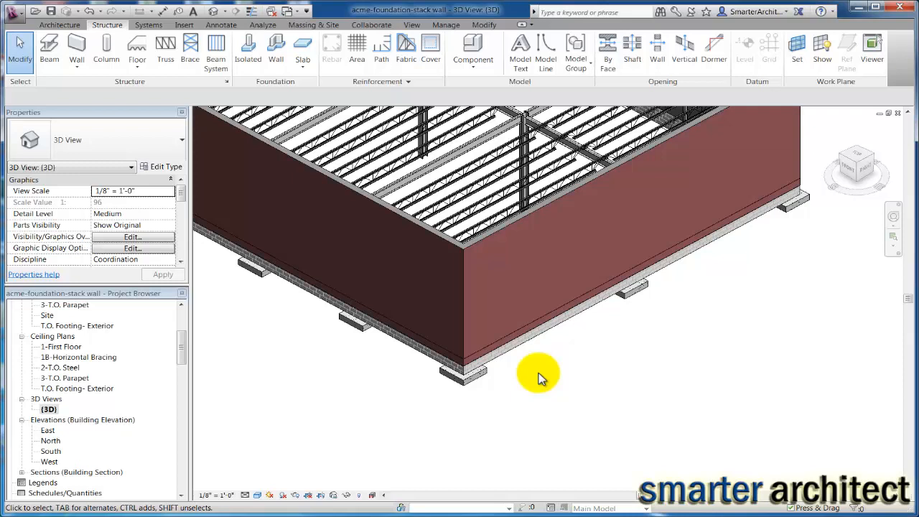
mouse_move(510, 362)
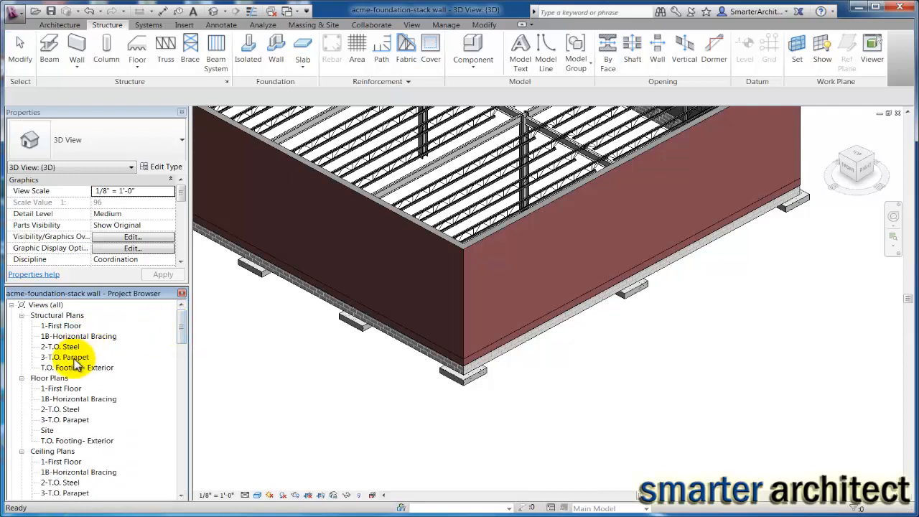
double_click(76, 368)
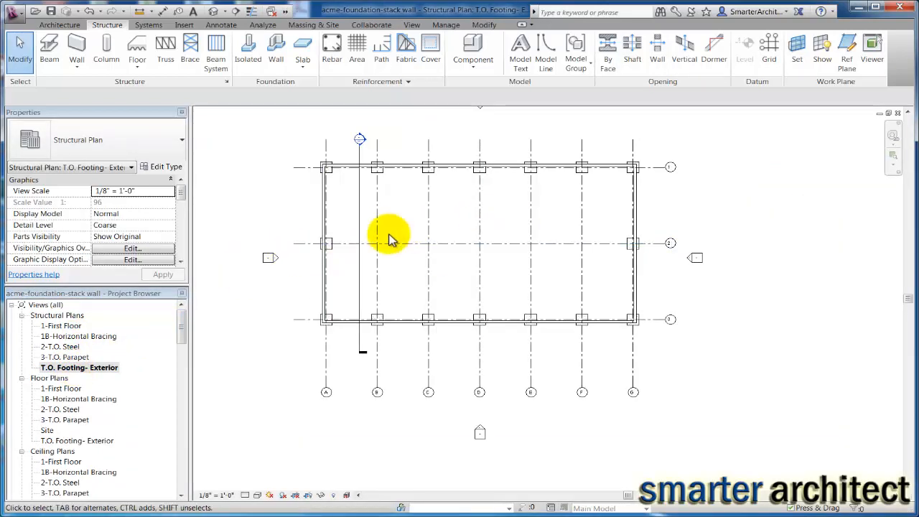
left_click_drag(390, 238, 592, 304)
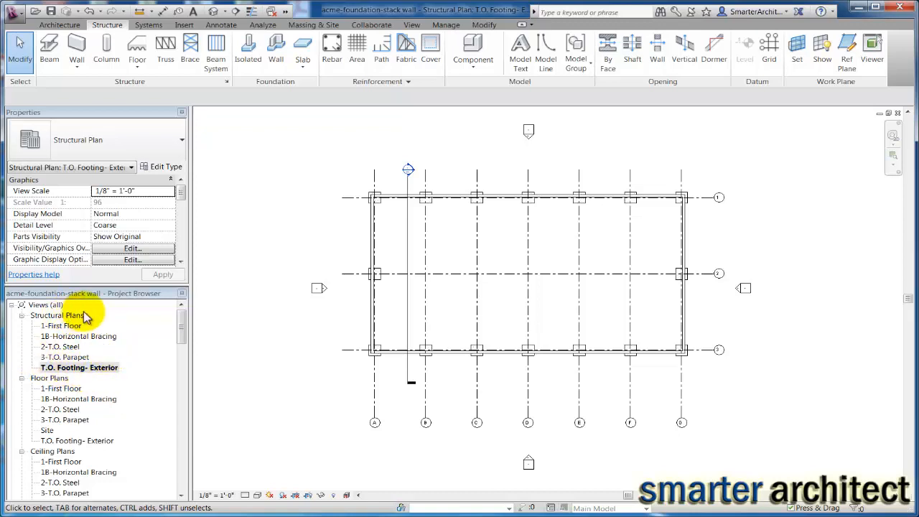
mouse_move(75, 316)
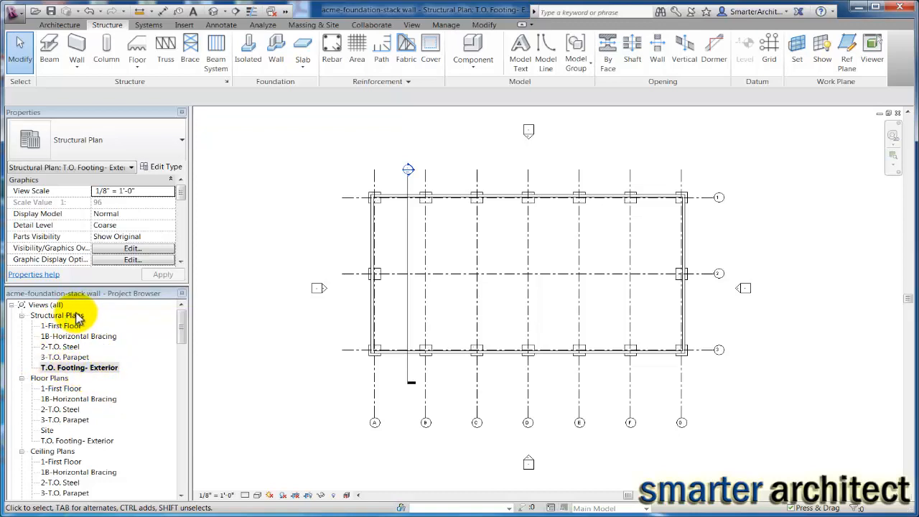
Create a new structural plan view for the T.O. Footing - Interior level
left_click(411, 24)
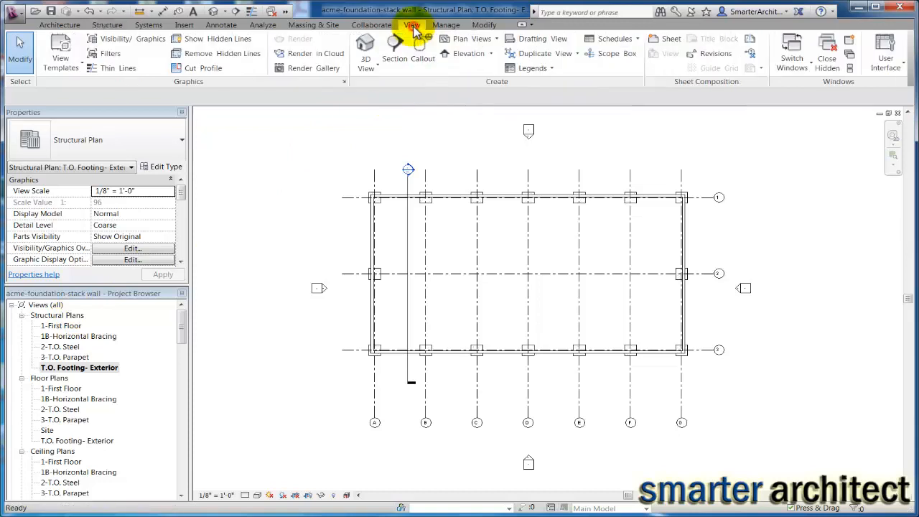
left_click(471, 39)
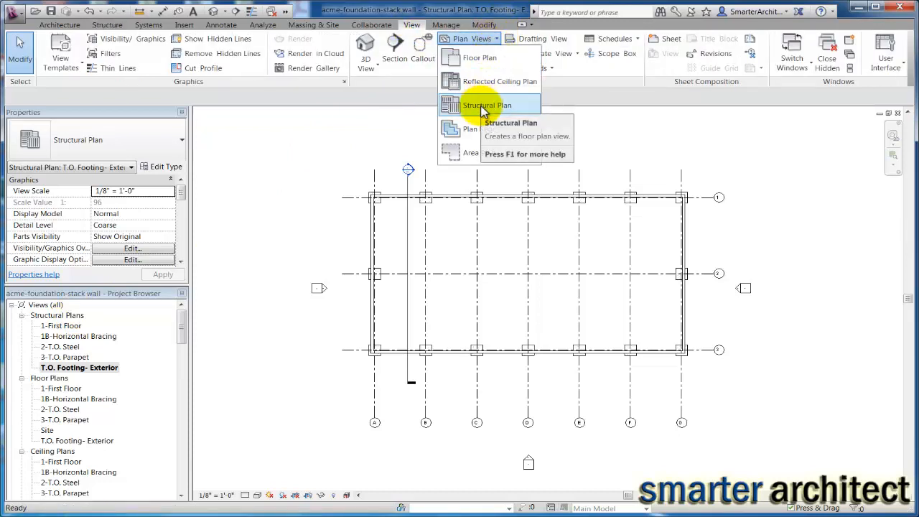
left_click(487, 105)
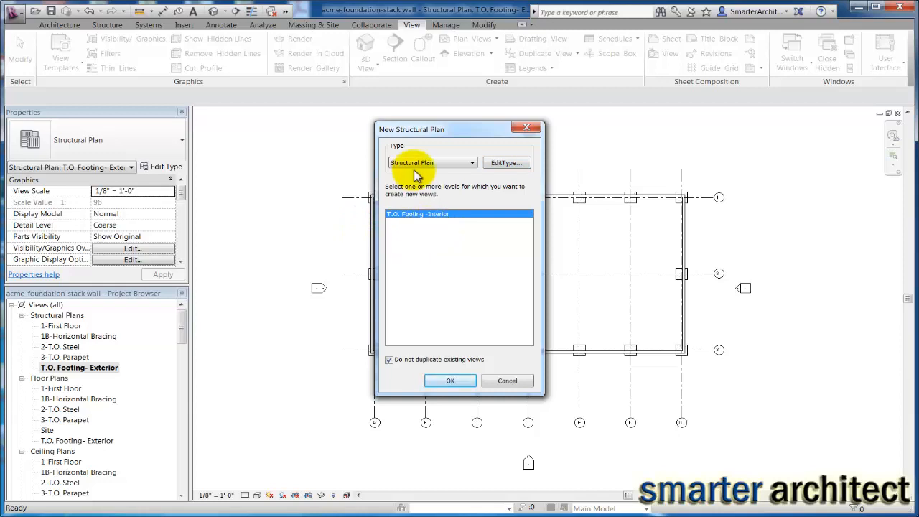
mouse_move(451, 178)
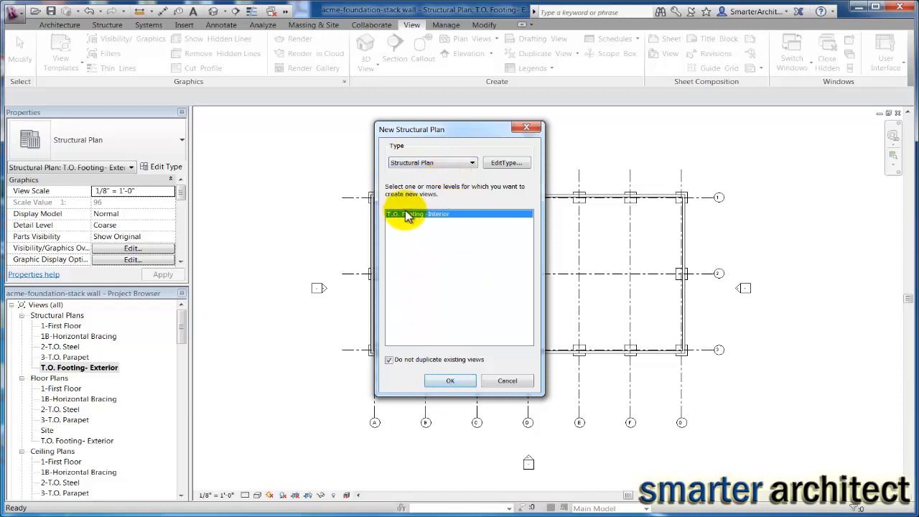
left_click(451, 381)
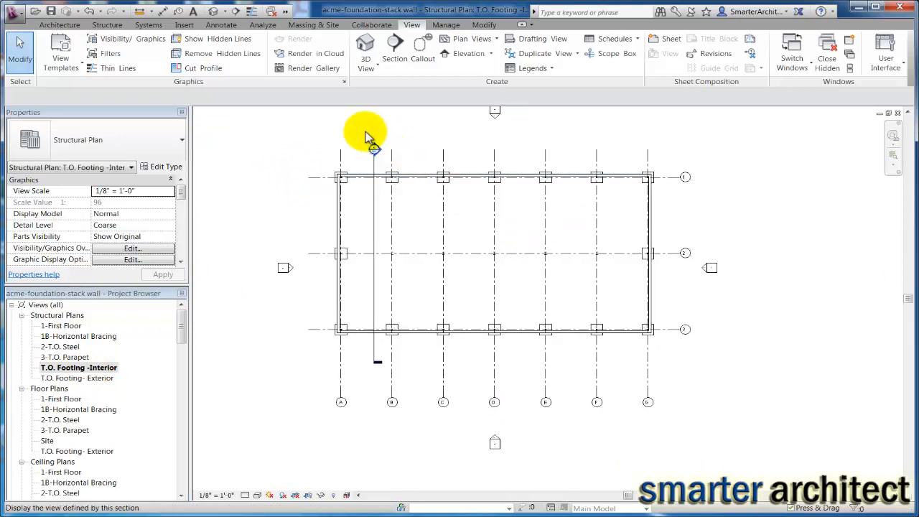
Place isolated pad footings at all grid intersections on the interior plan with At Grids, then exit the tool
left_click(107, 24)
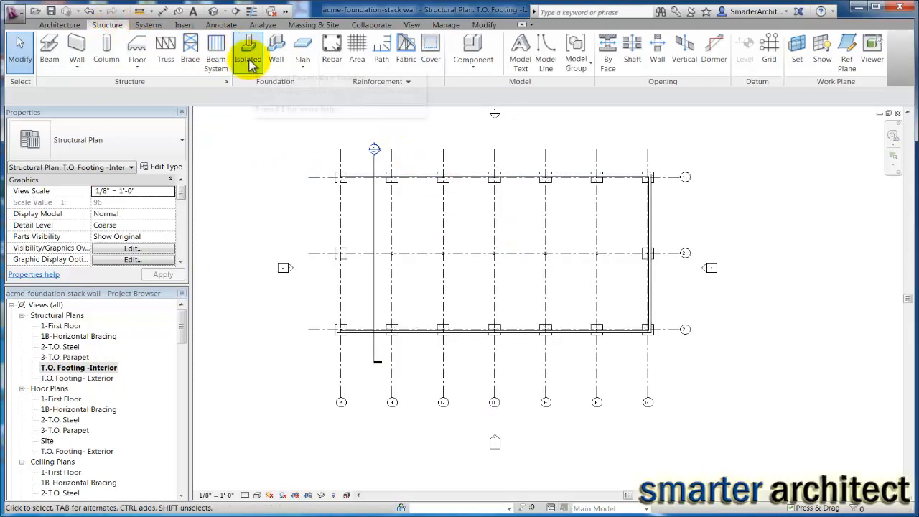
left_click(247, 50)
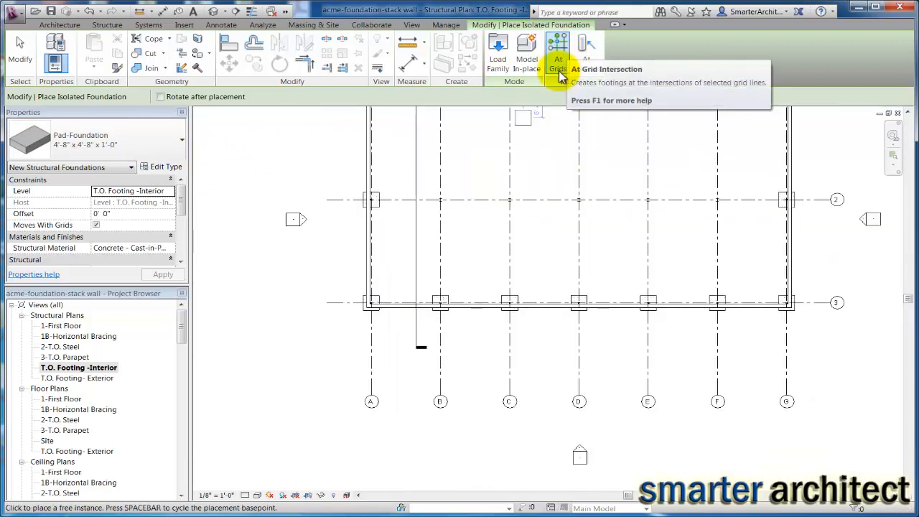
left_click(557, 55)
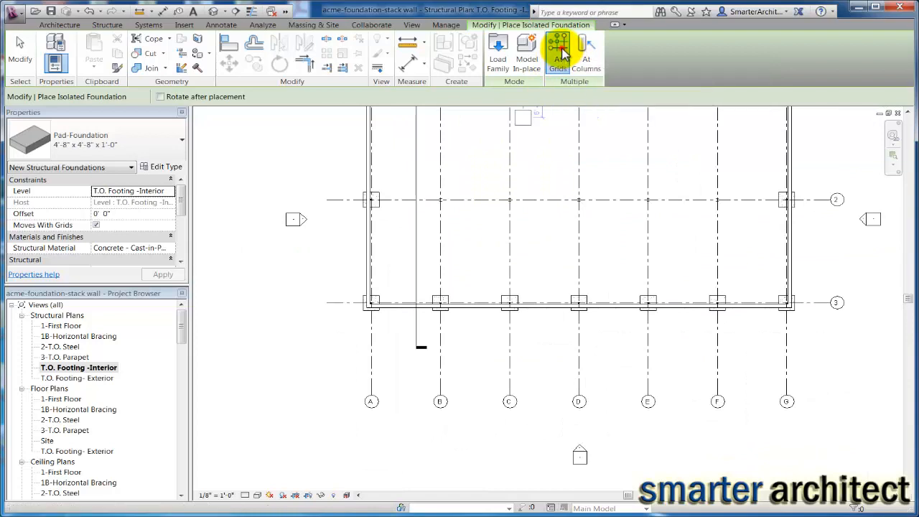
left_click(558, 50)
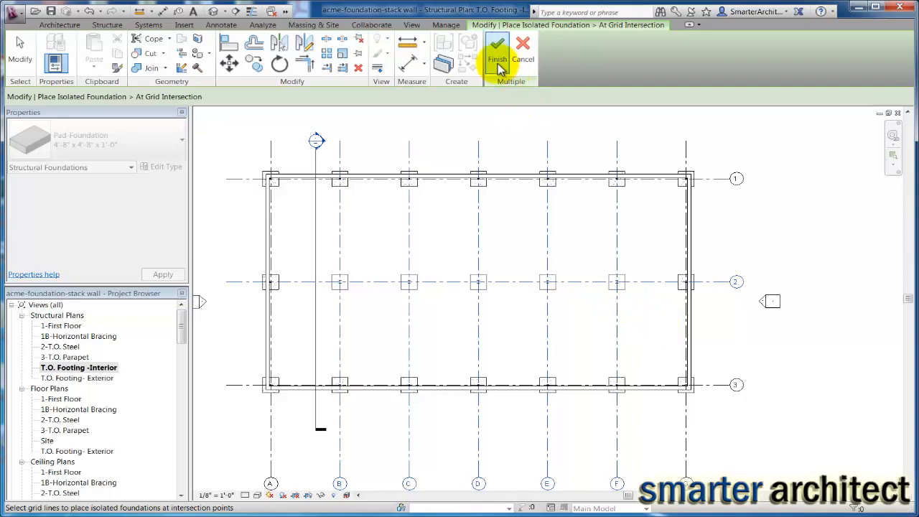
left_click(497, 55)
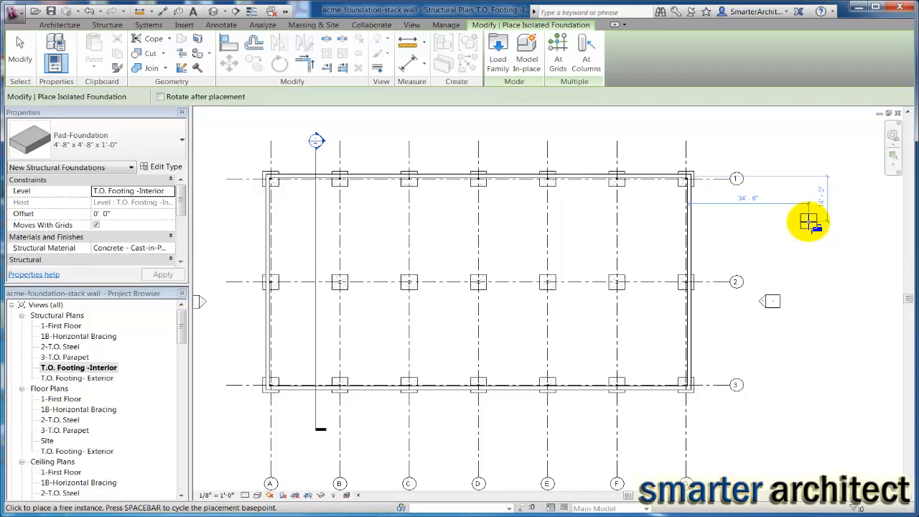
key("Escape")
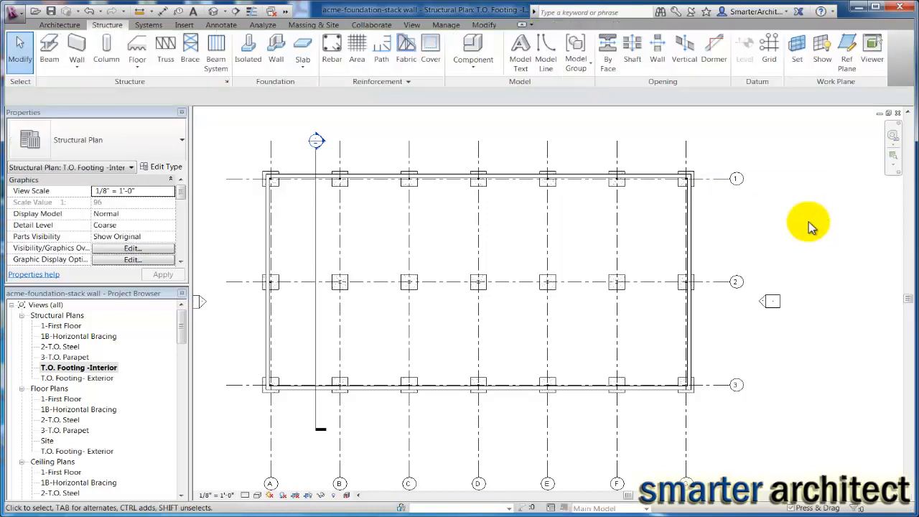